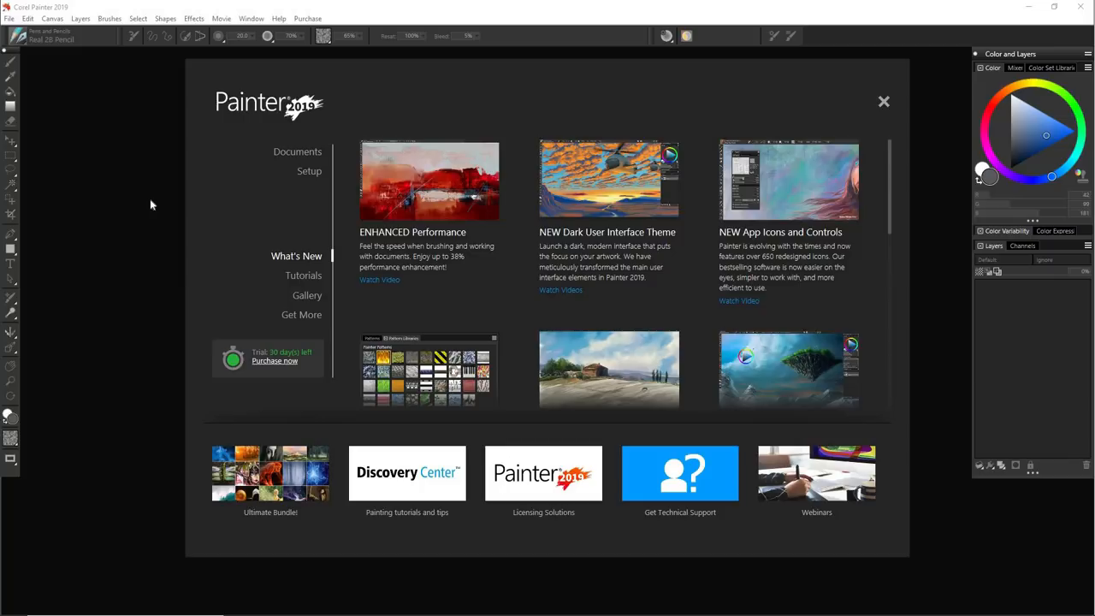
mouse_move(162, 222)
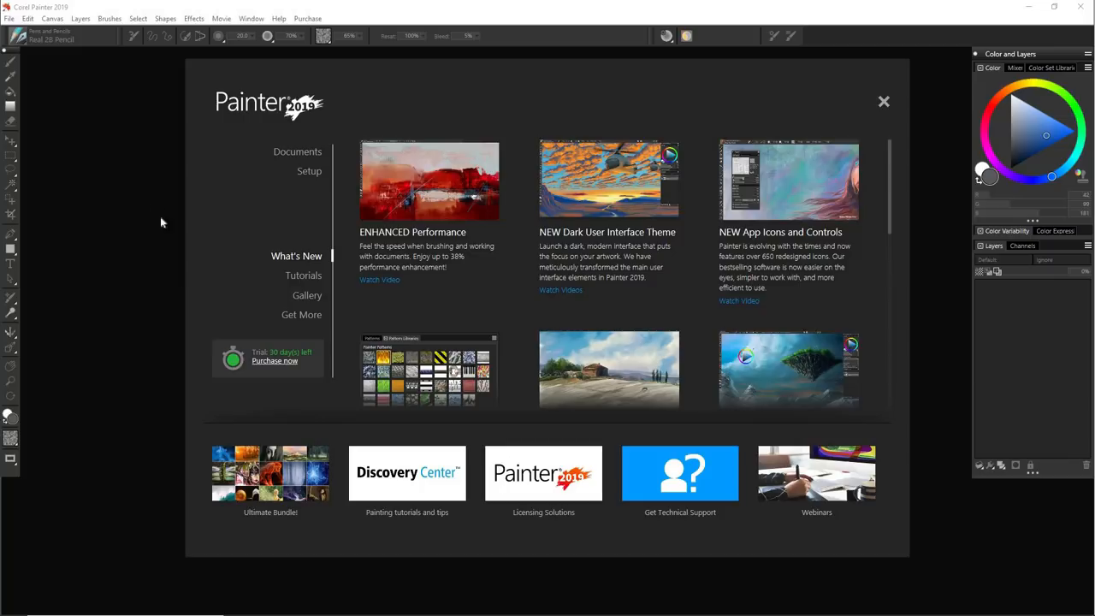
mouse_move(296, 155)
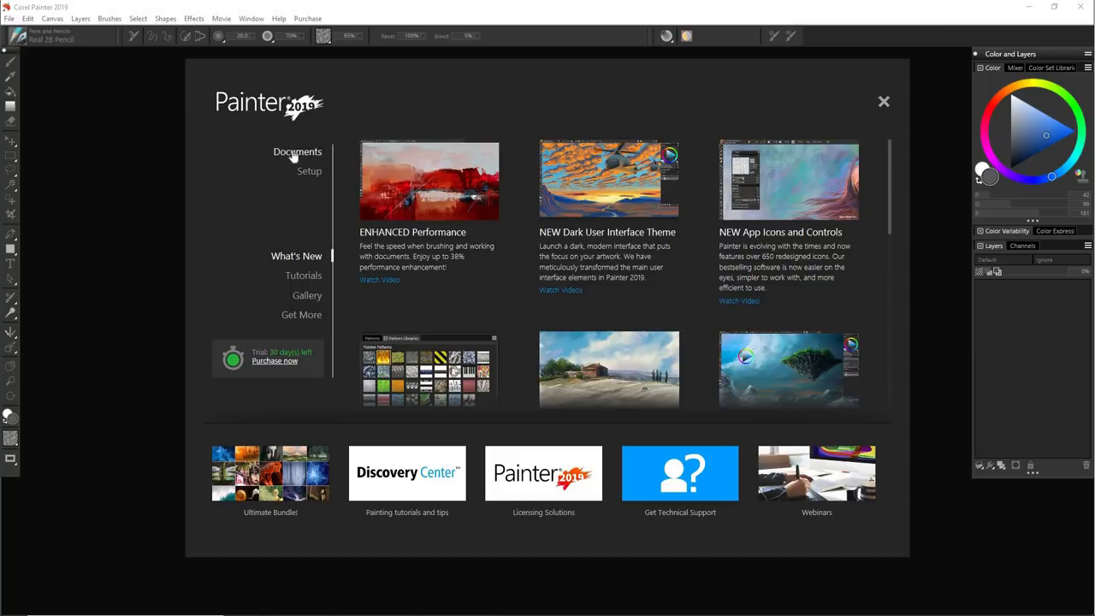
mouse_move(309, 171)
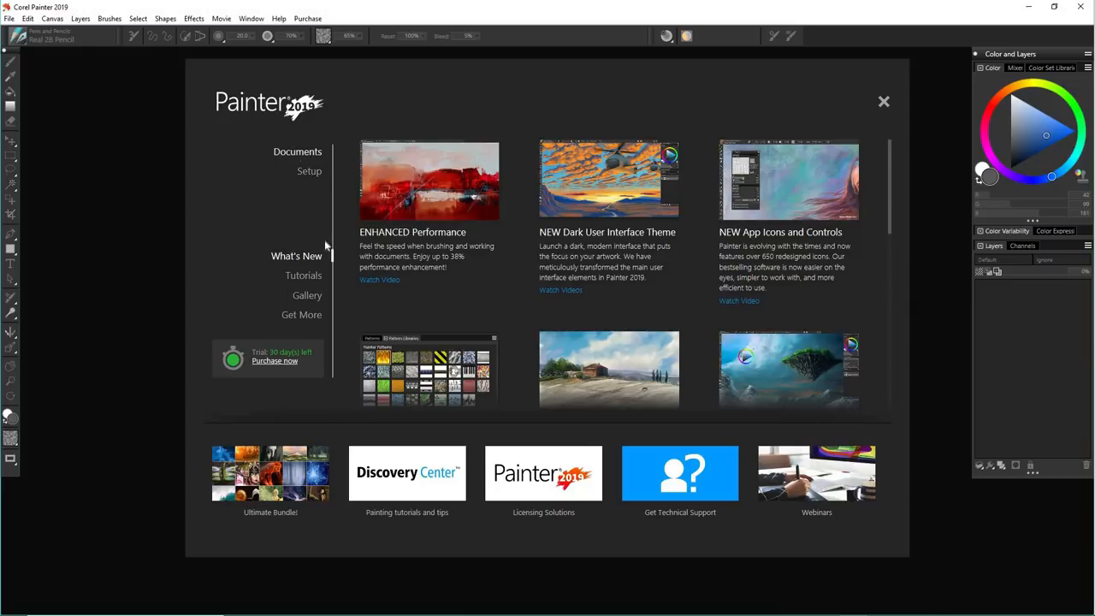
mouse_move(884, 102)
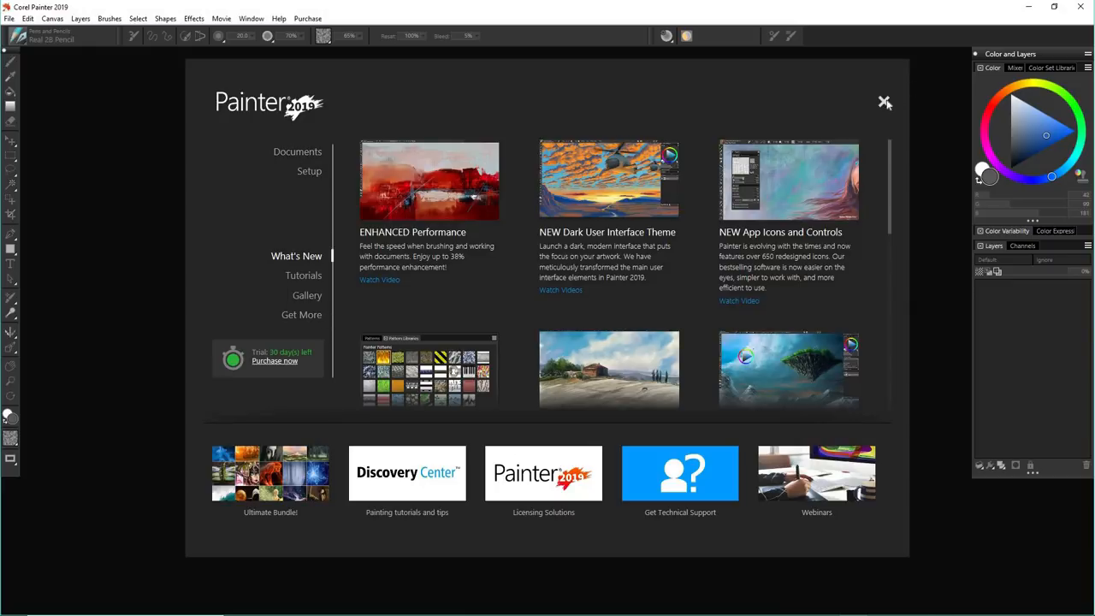
Close the welcome screen and create 'Demo Painting', 28 x 18 in at 300 ppi with a different paper
left_click(8, 18)
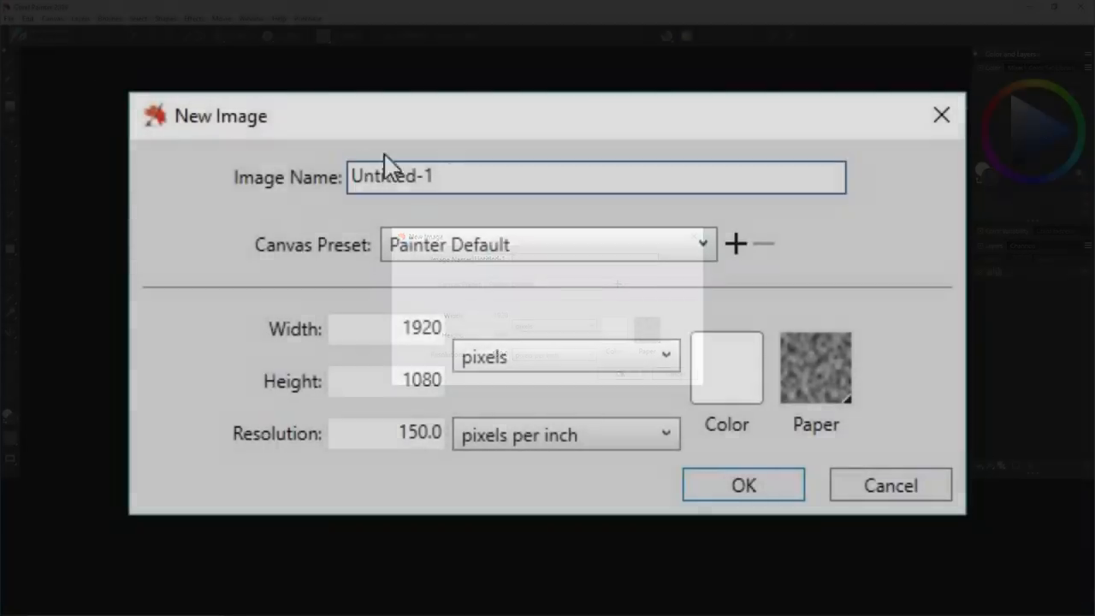
type("Demo Pain")
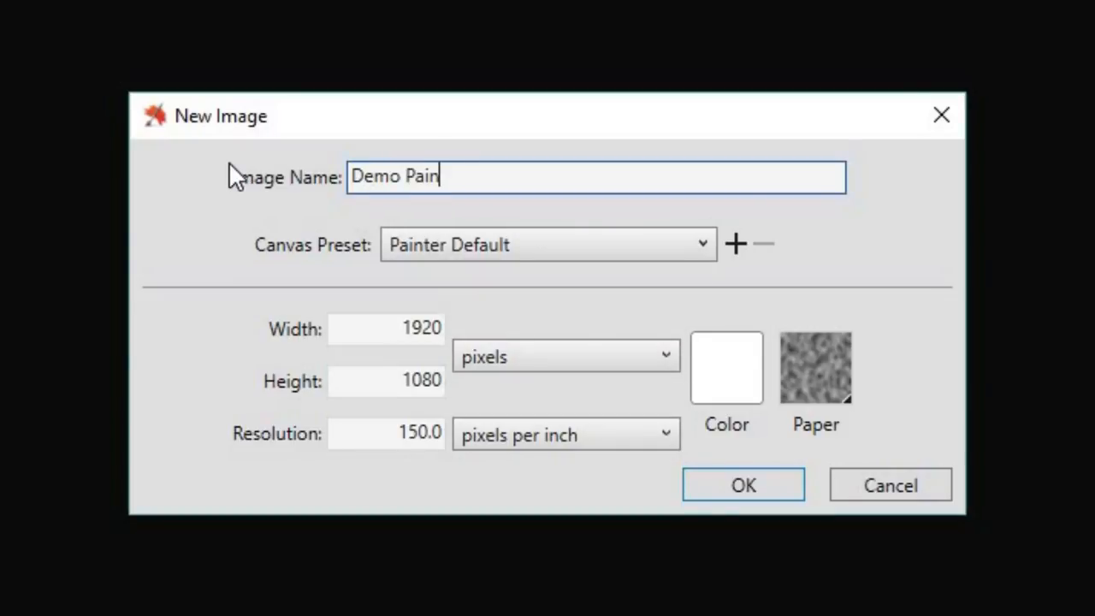
type("ting")
left_click(386, 433)
type("300")
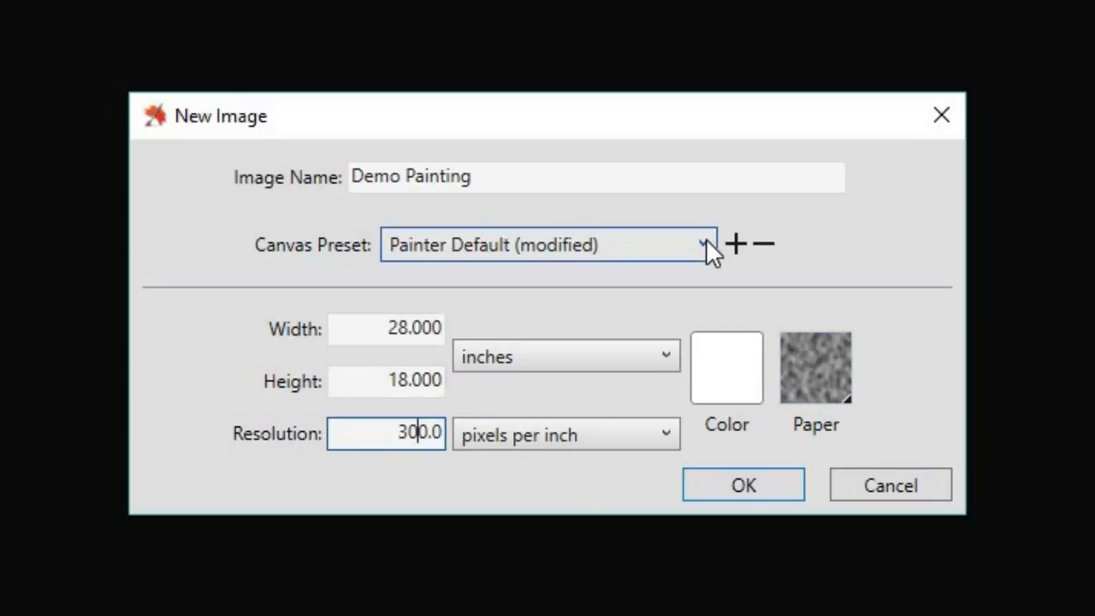
left_click(701, 245)
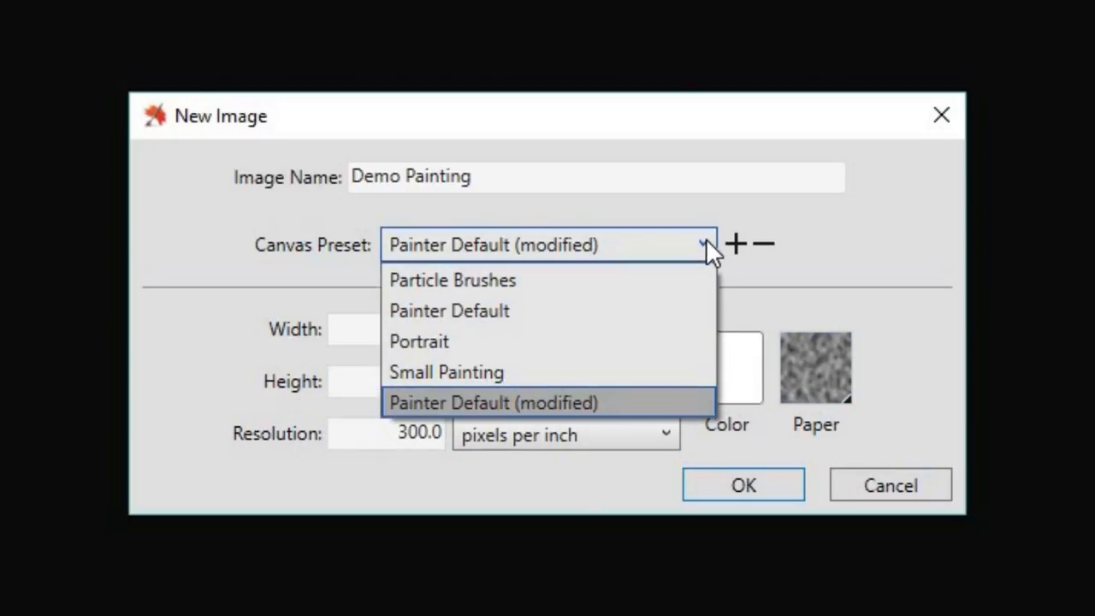
left_click(814, 368)
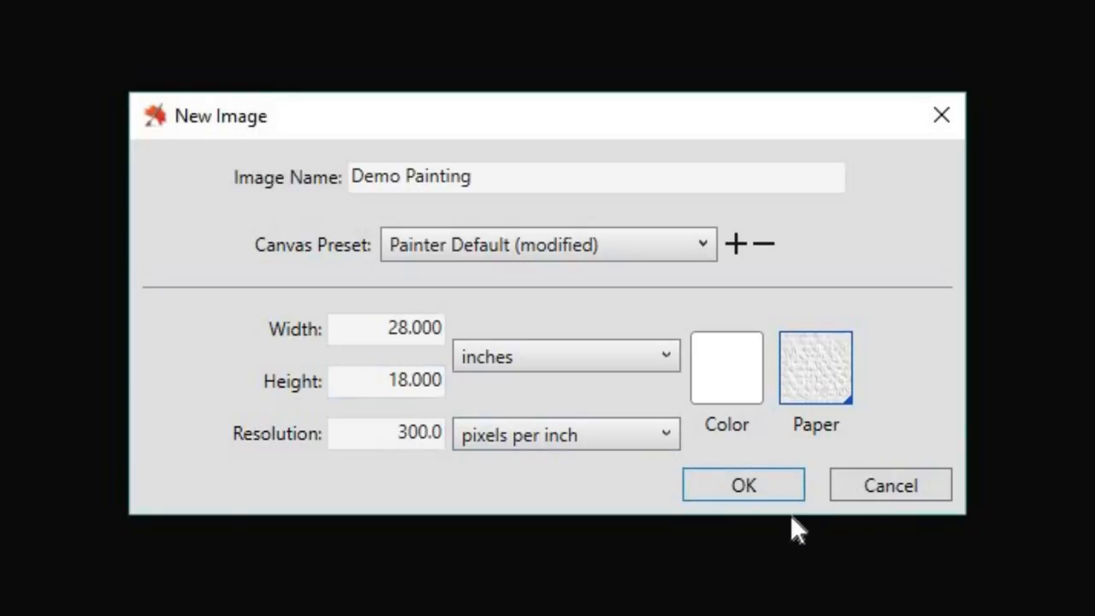
left_click(742, 485)
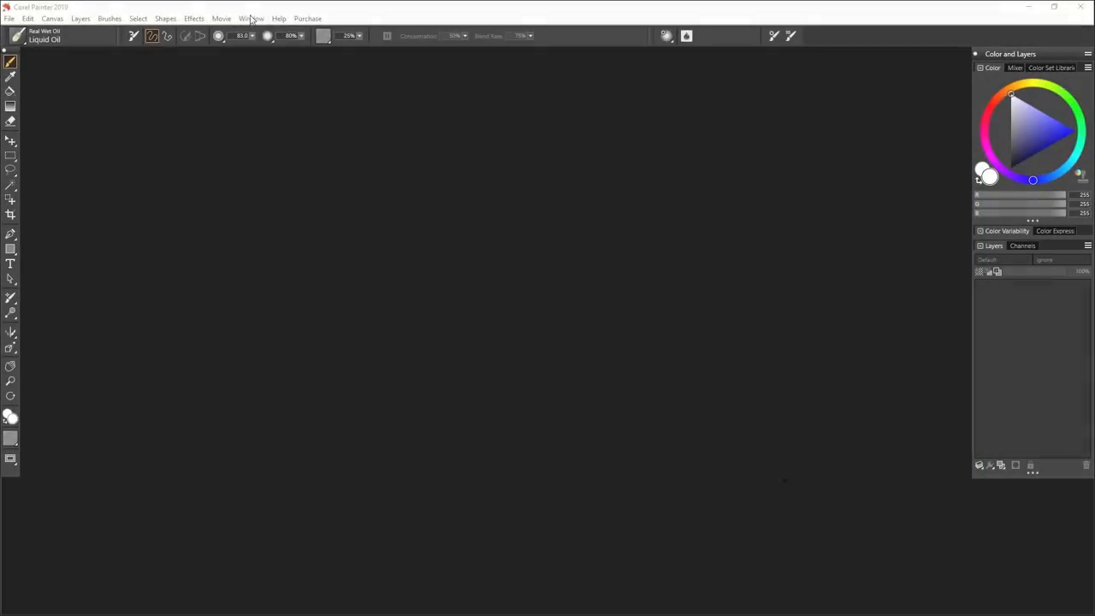
Show the Reference Image panel and load IMG_2747.JPG from the Source Photos folder
left_click(250, 18)
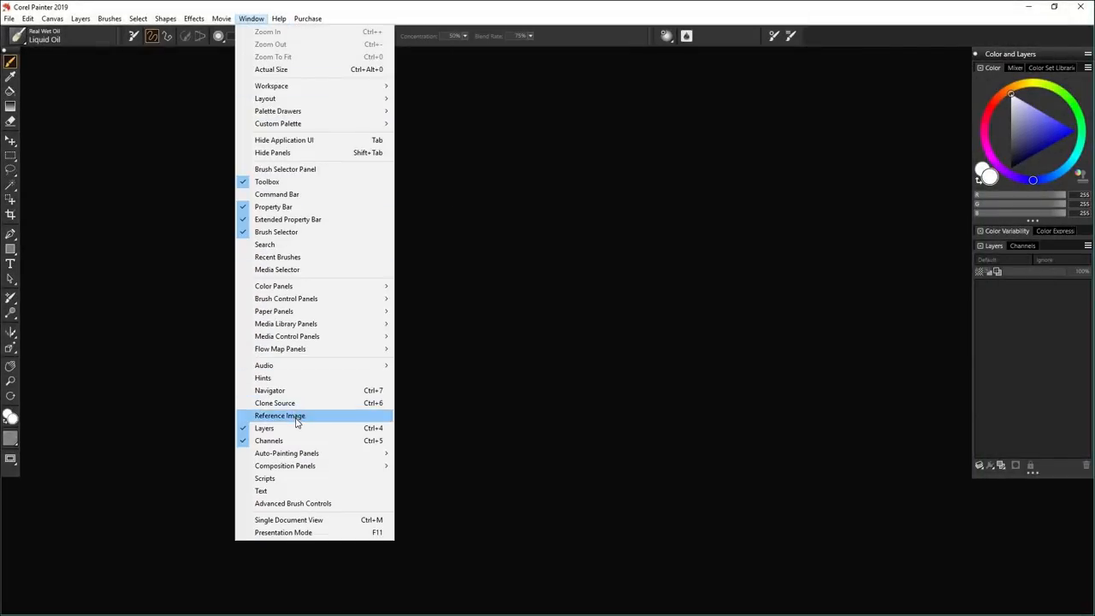
left_click(278, 414)
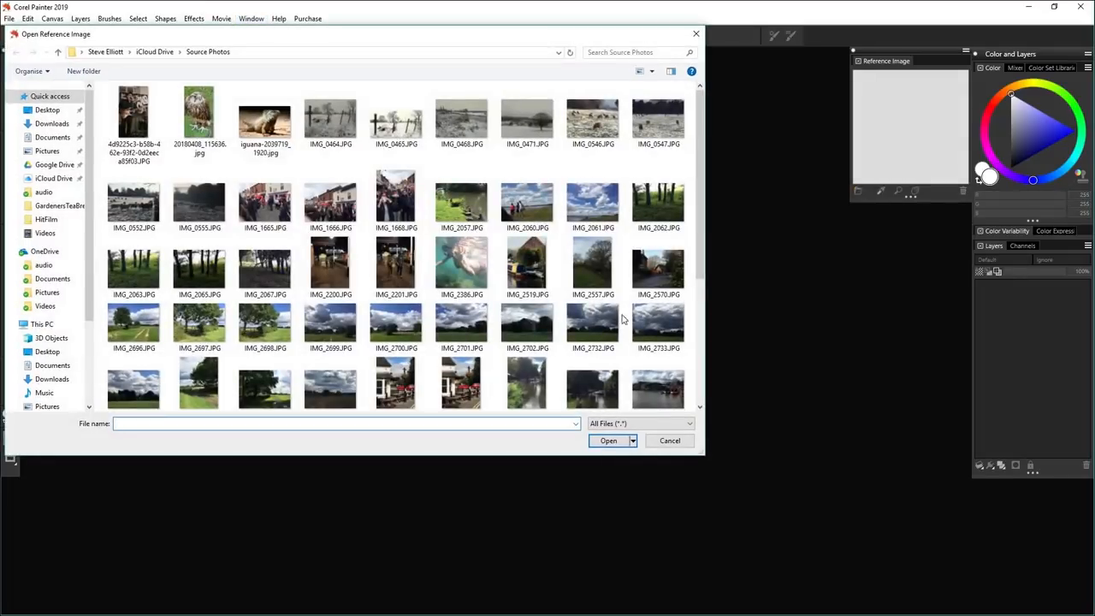
scroll("down", 3)
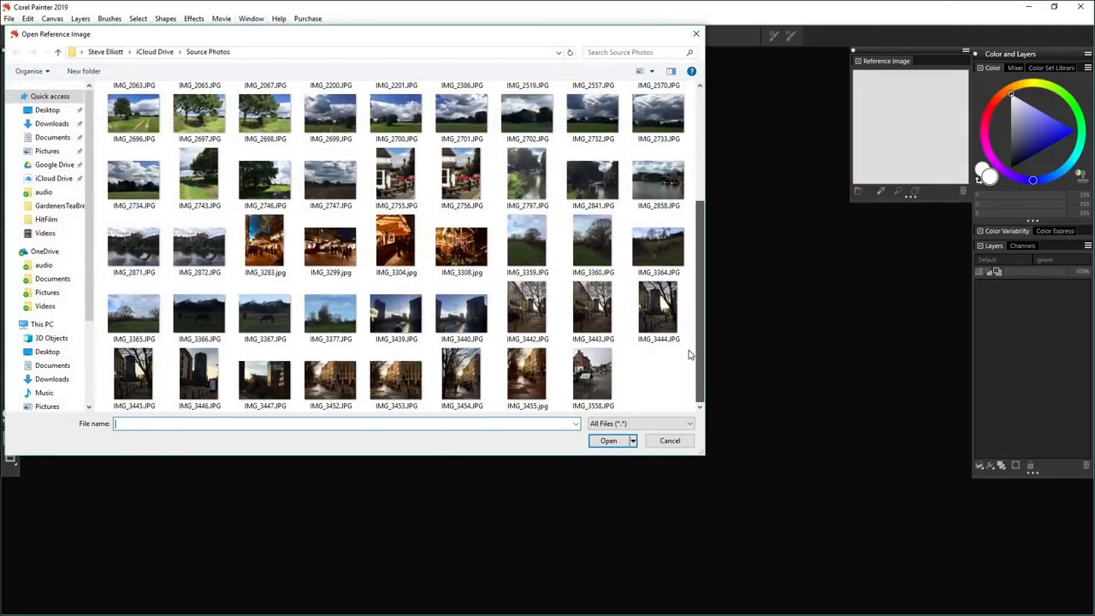
mouse_move(688, 344)
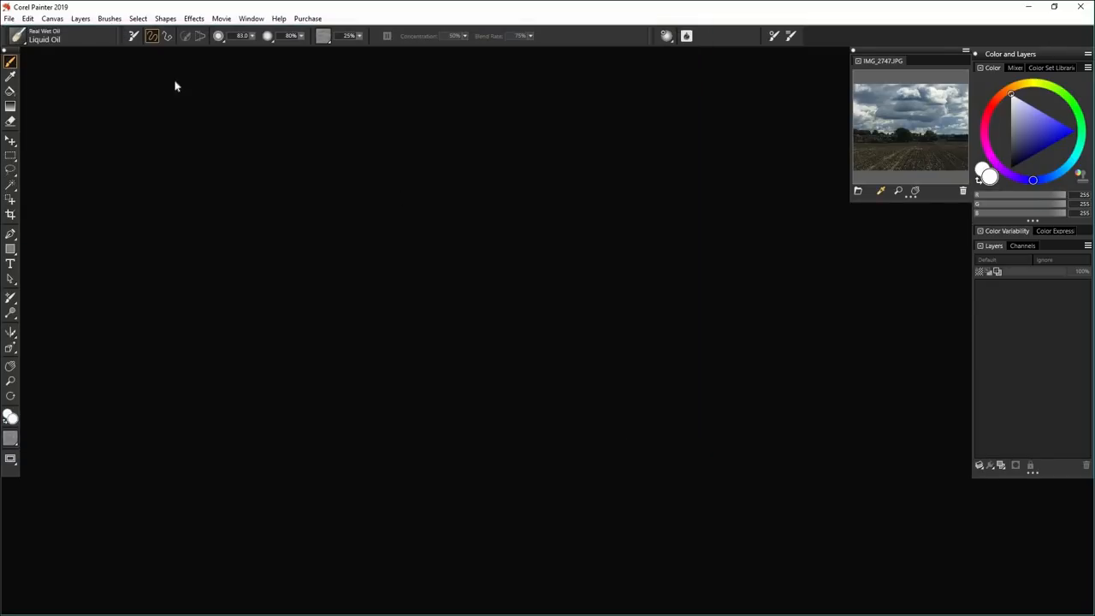
left_click(10, 18)
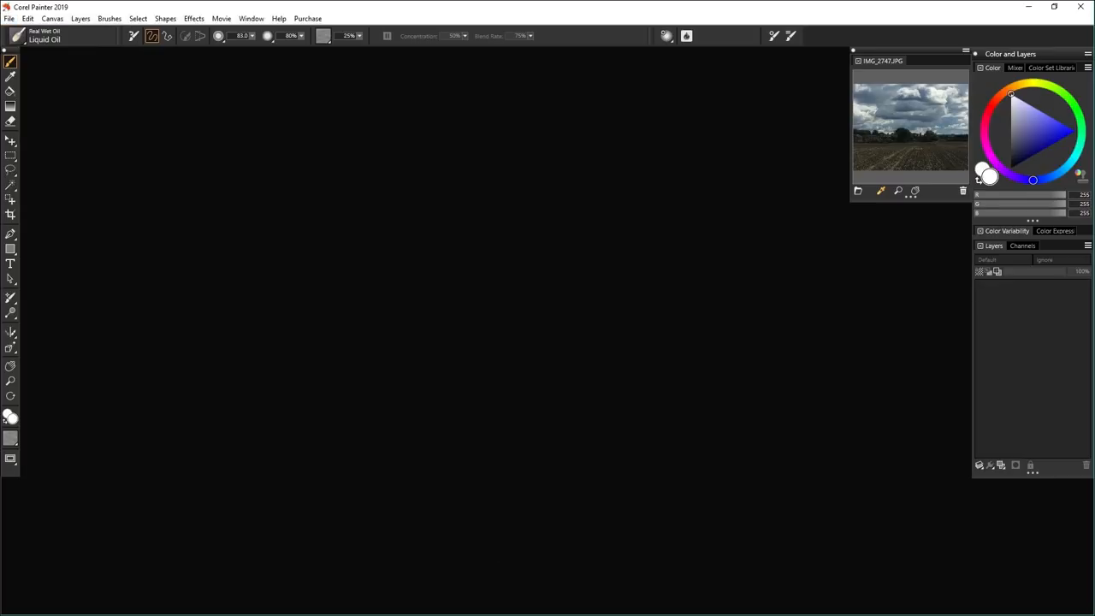
Open the cloudy field photo IMG_2747.JPG from the Source Photos folder as a document
left_click(8, 18)
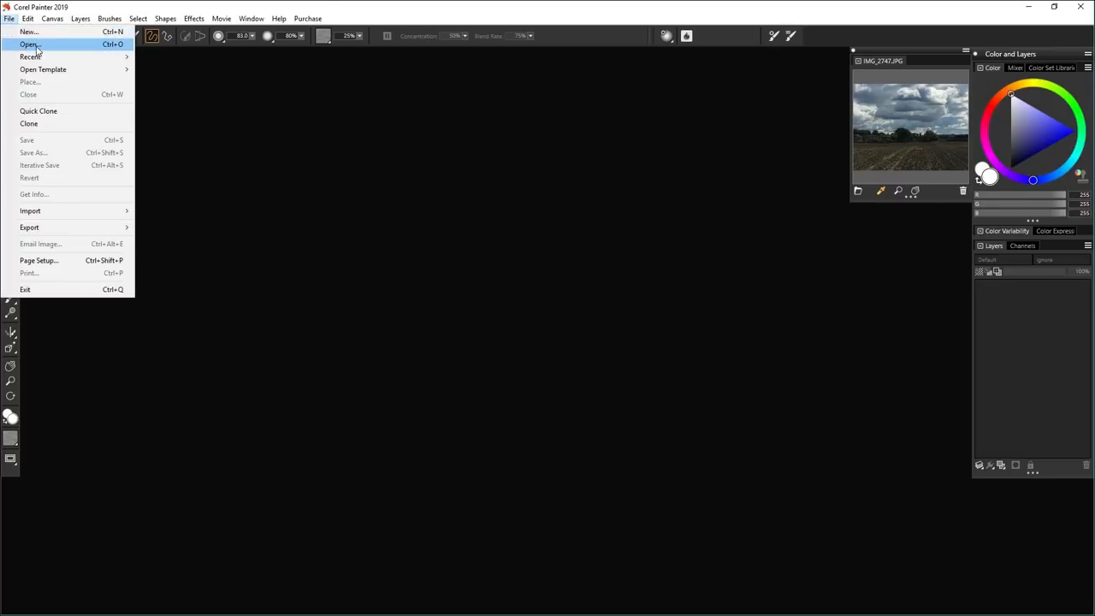
left_click(31, 44)
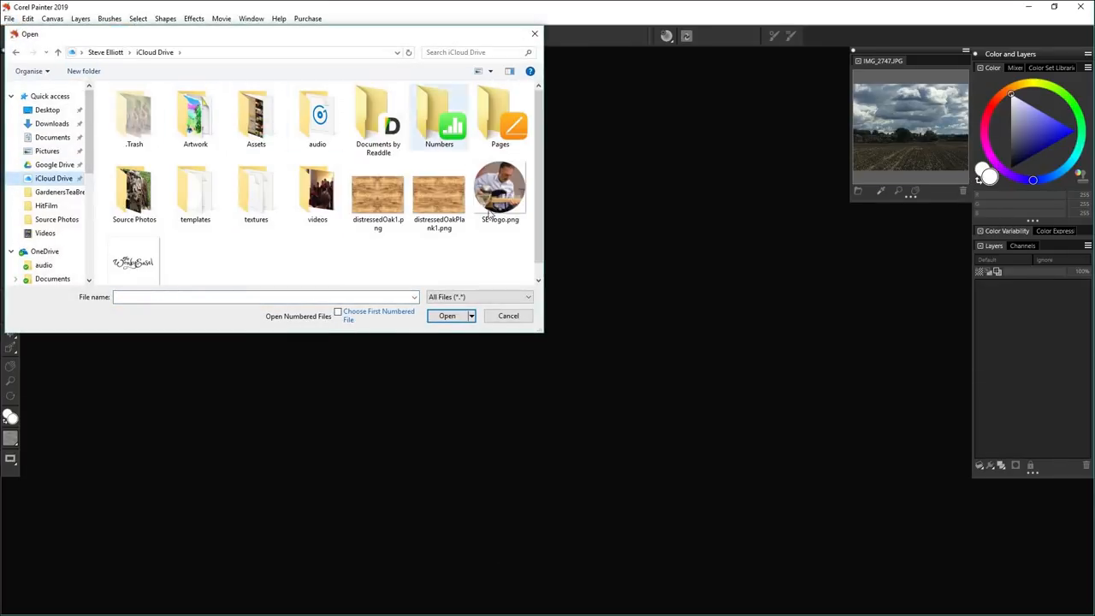
double_click(133, 193)
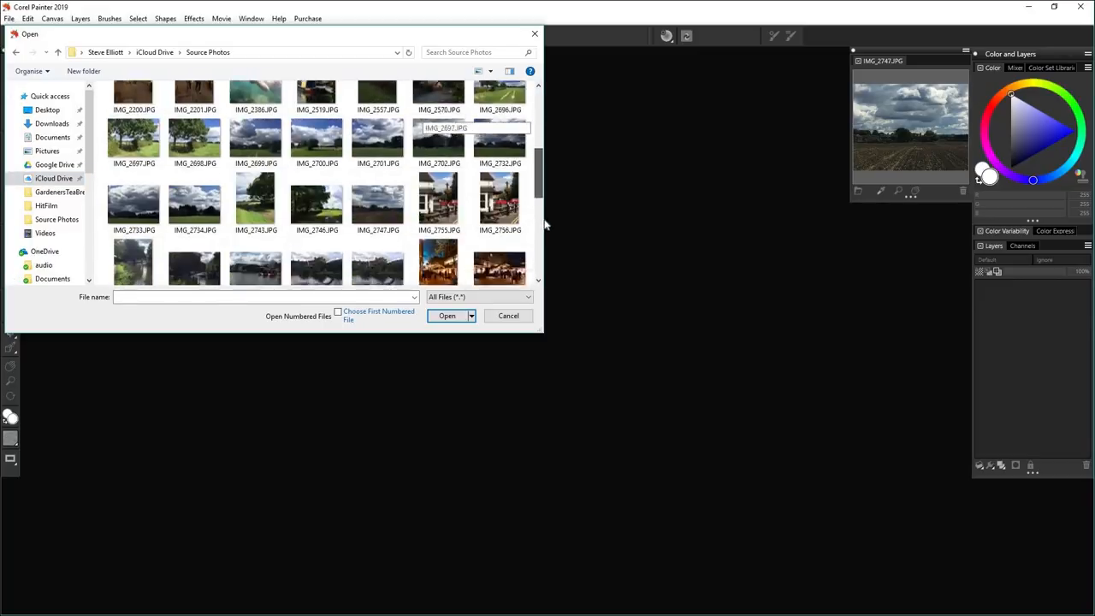
scroll("down", 3)
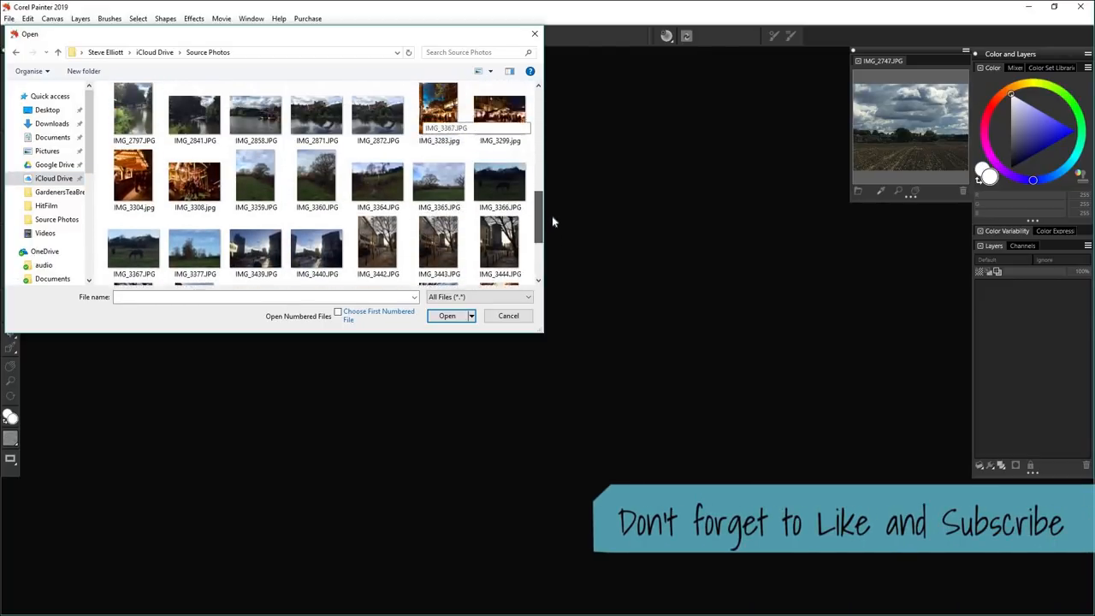
left_click(447, 315)
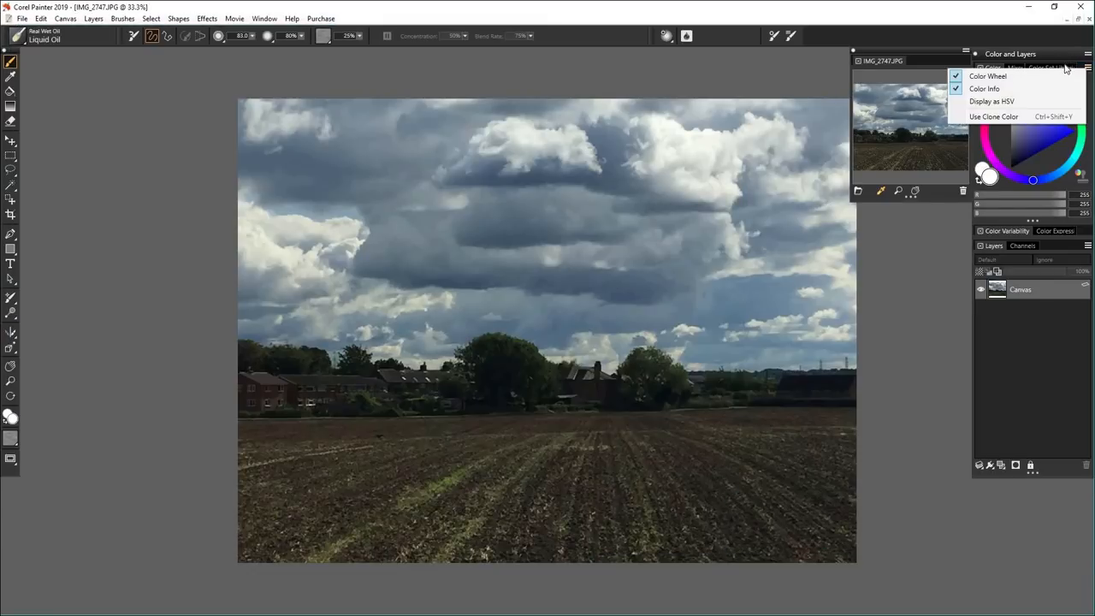
Create a 'Ploughed Field' colour set from the photo with 35 max colours
left_click(1046, 68)
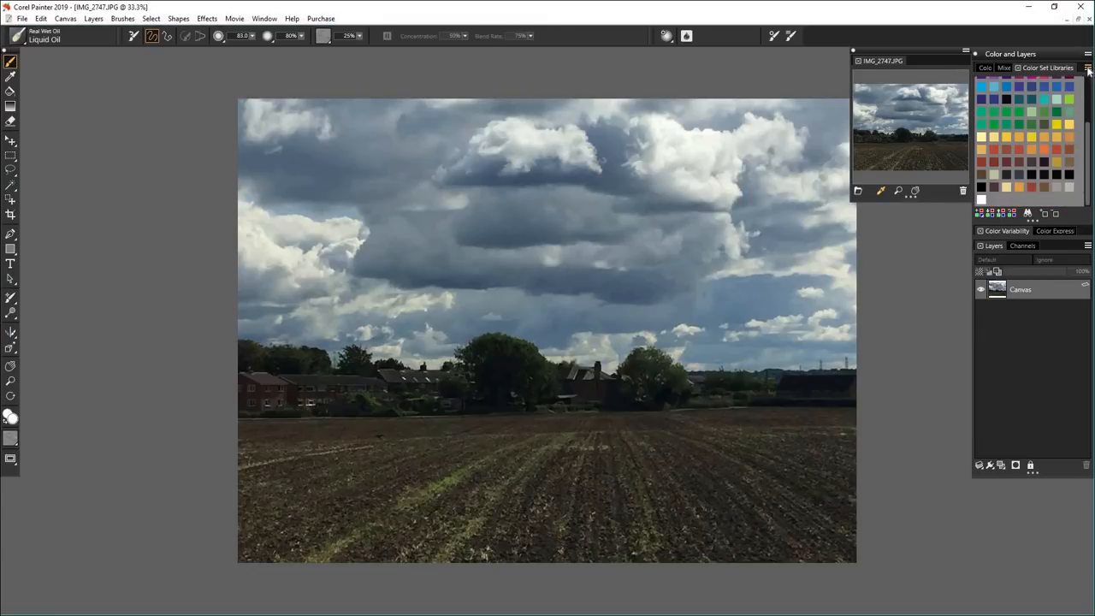
left_click(1087, 68)
type("Ploughed Field")
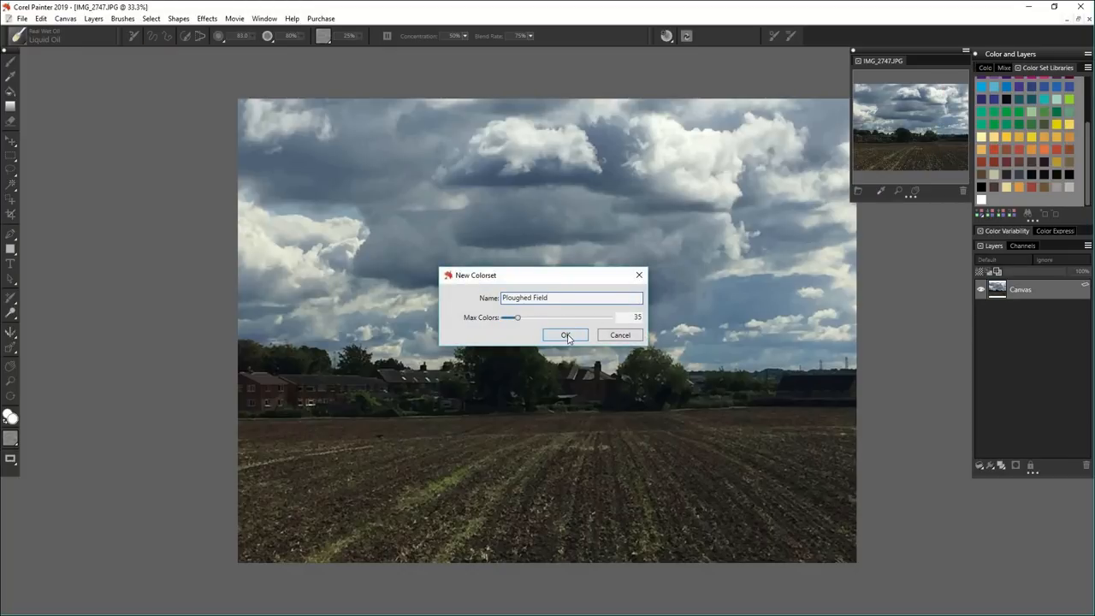
left_click(564, 334)
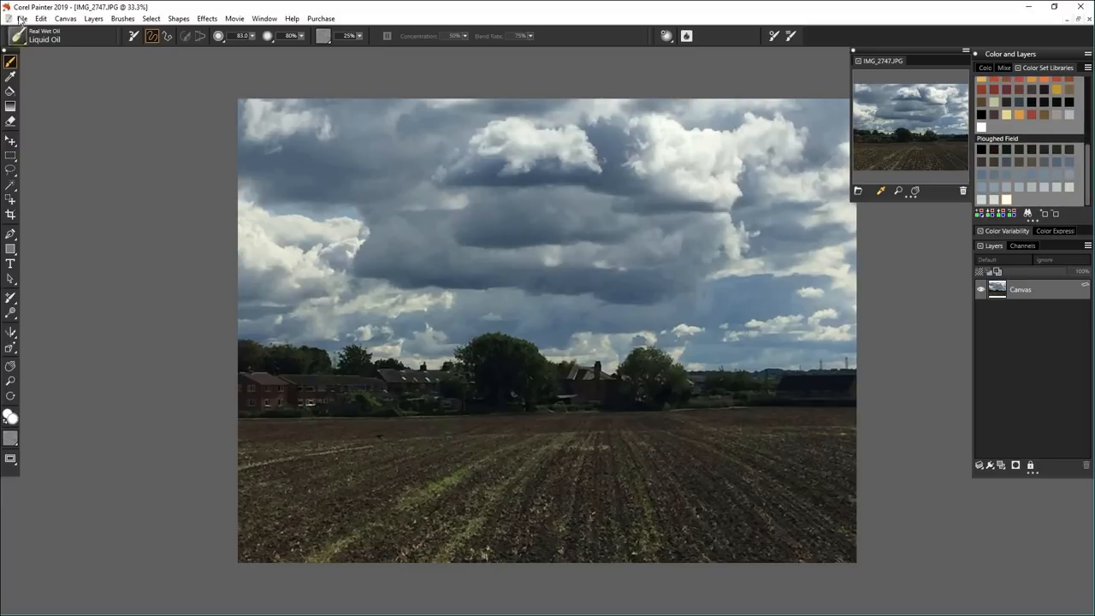
Close the photo and create a blank 'Ploughed Field' painting, 24 x 16 in at 300 ppi
left_click(8, 18)
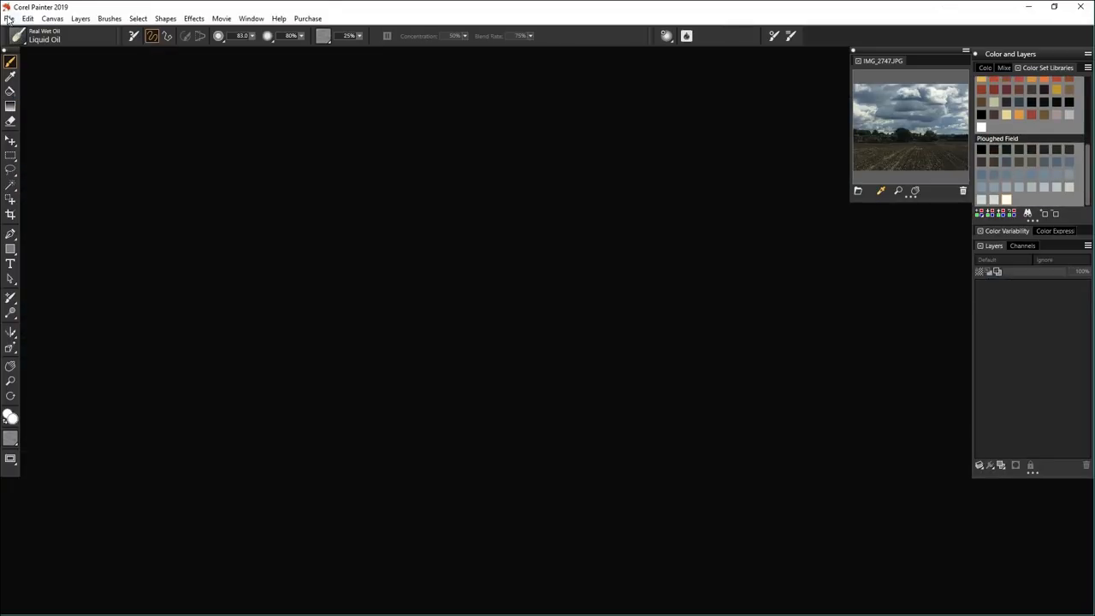
left_click(8, 18)
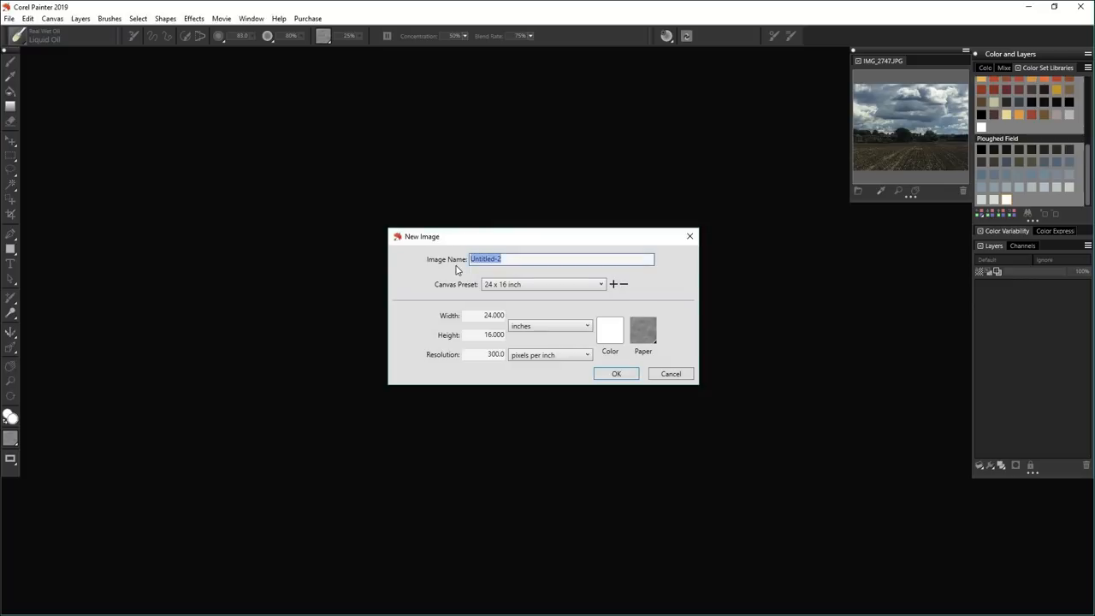
type("Ploughed")
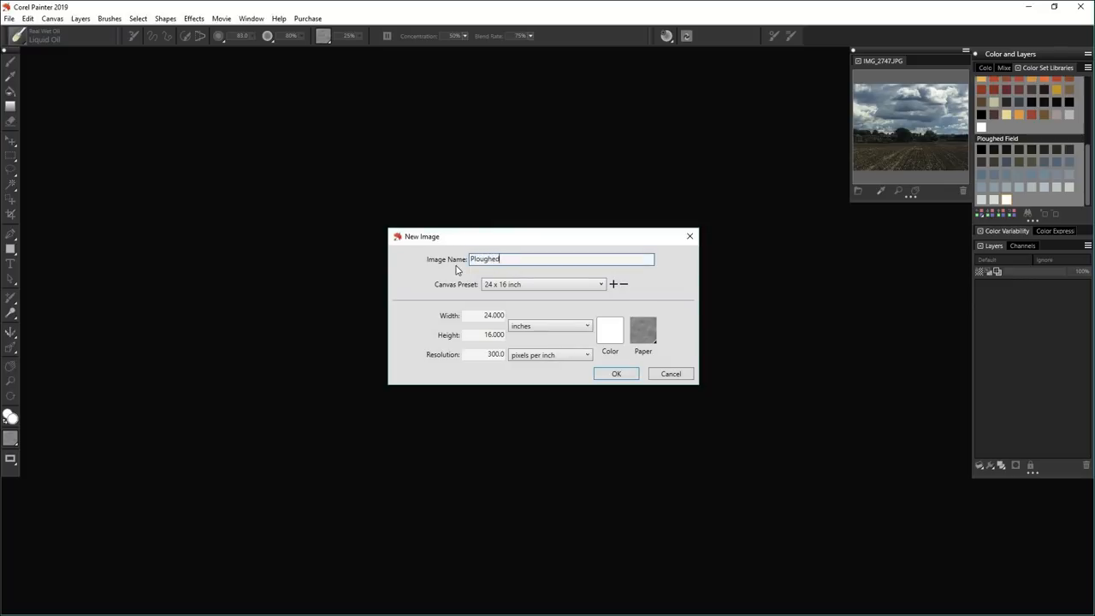
type("Field")
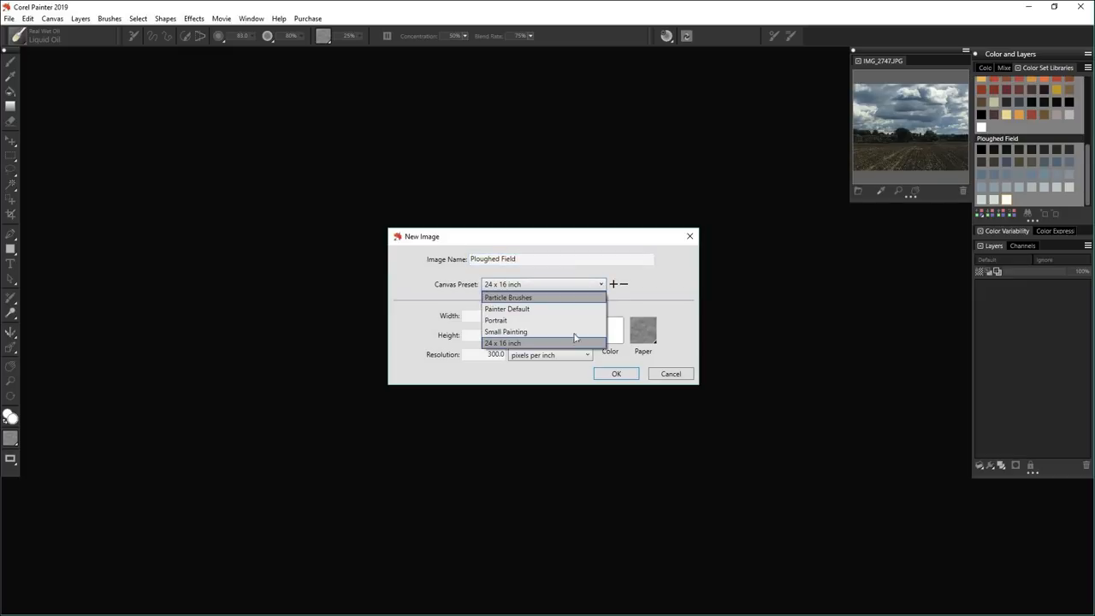
left_click(502, 343)
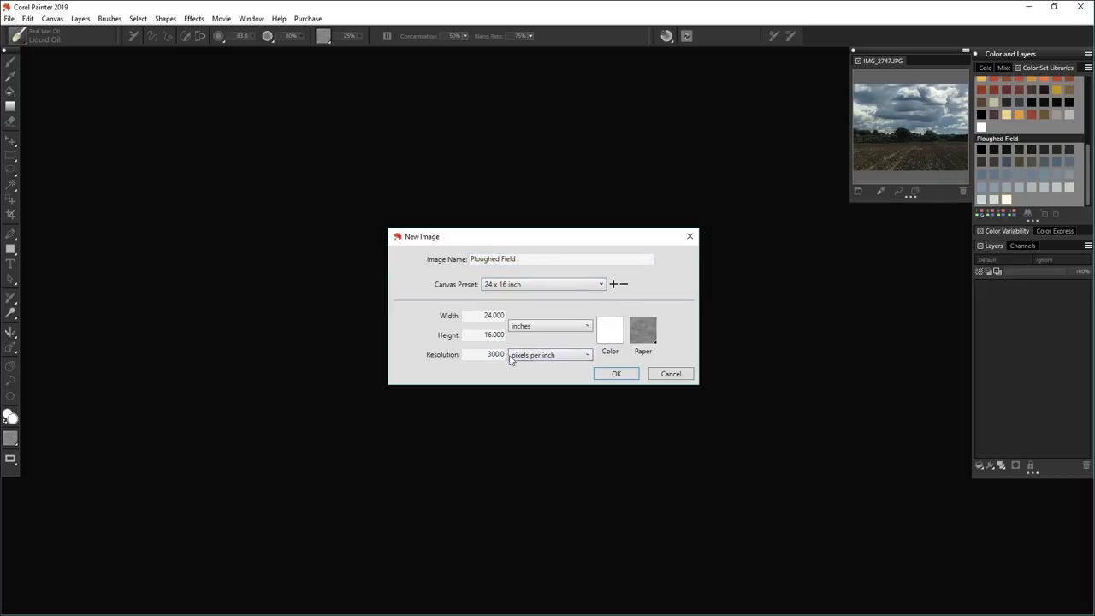
left_click(615, 374)
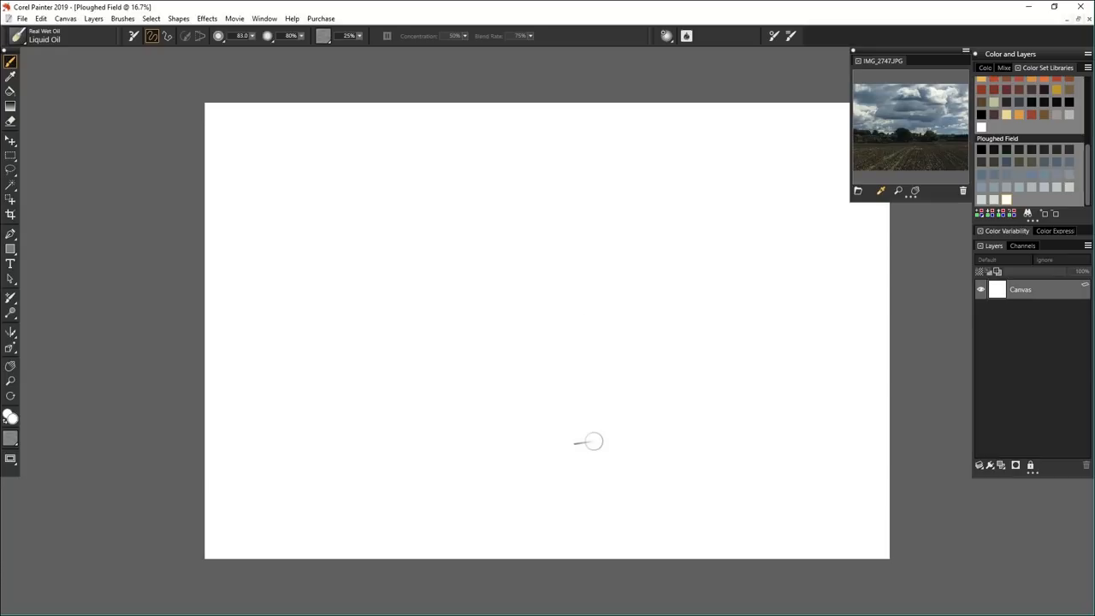
Recentre the canvas, fill it pale grey-green, add a layer and set the thick-paint brush opacity
left_click(11, 366)
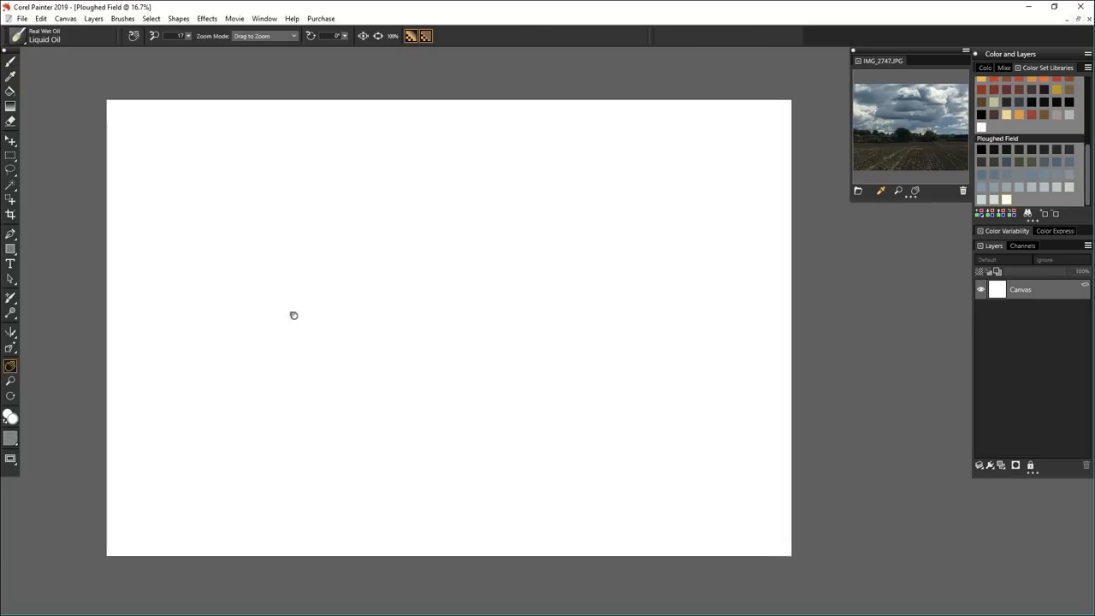
left_click(11, 61)
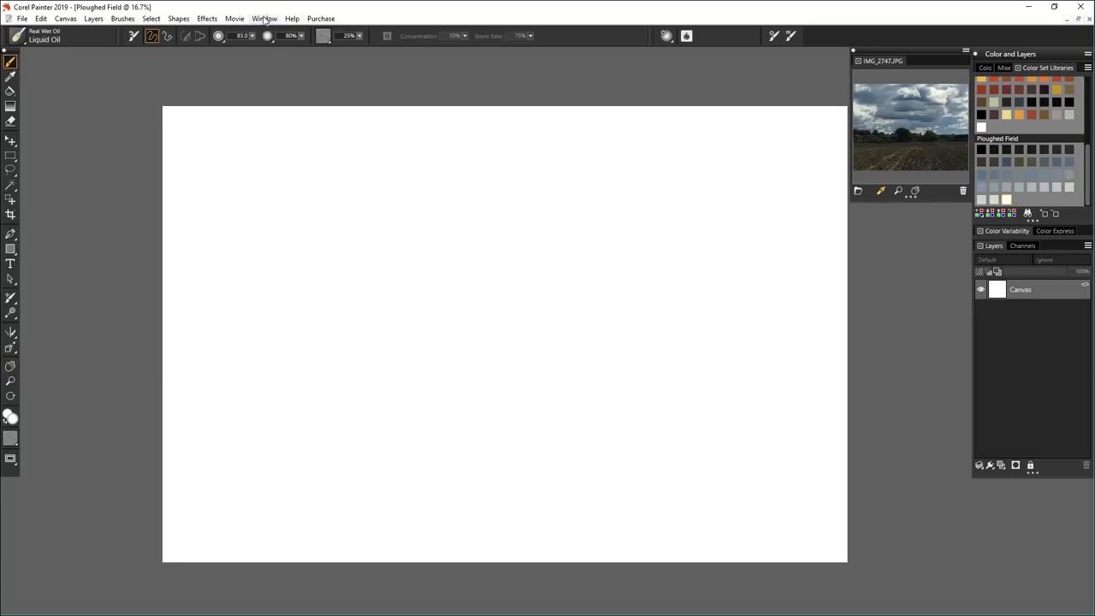
left_click(265, 18)
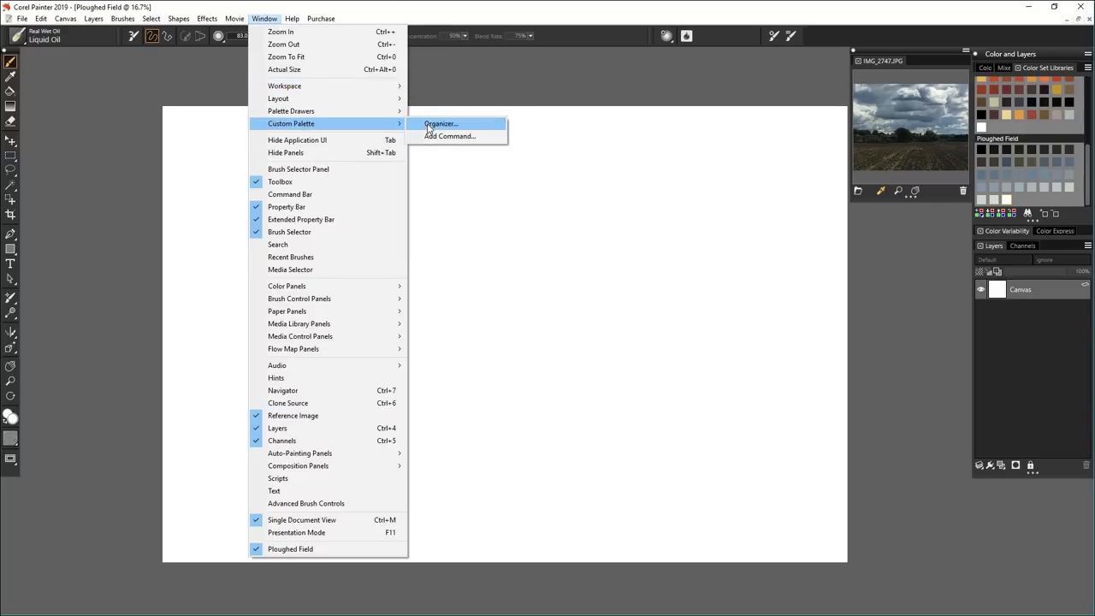
left_click(440, 123)
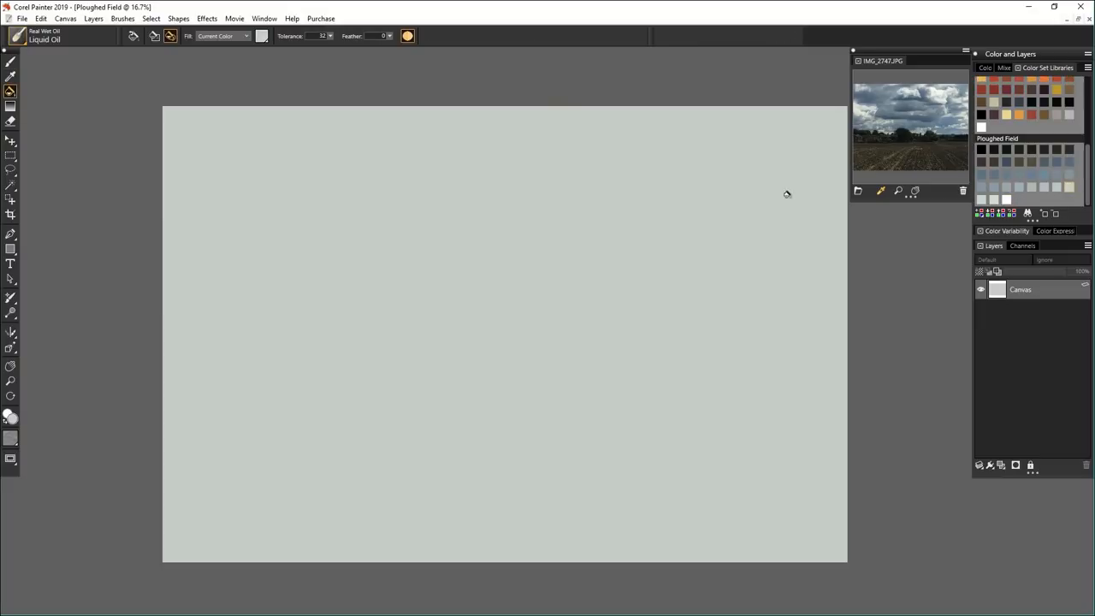
left_click(978, 464)
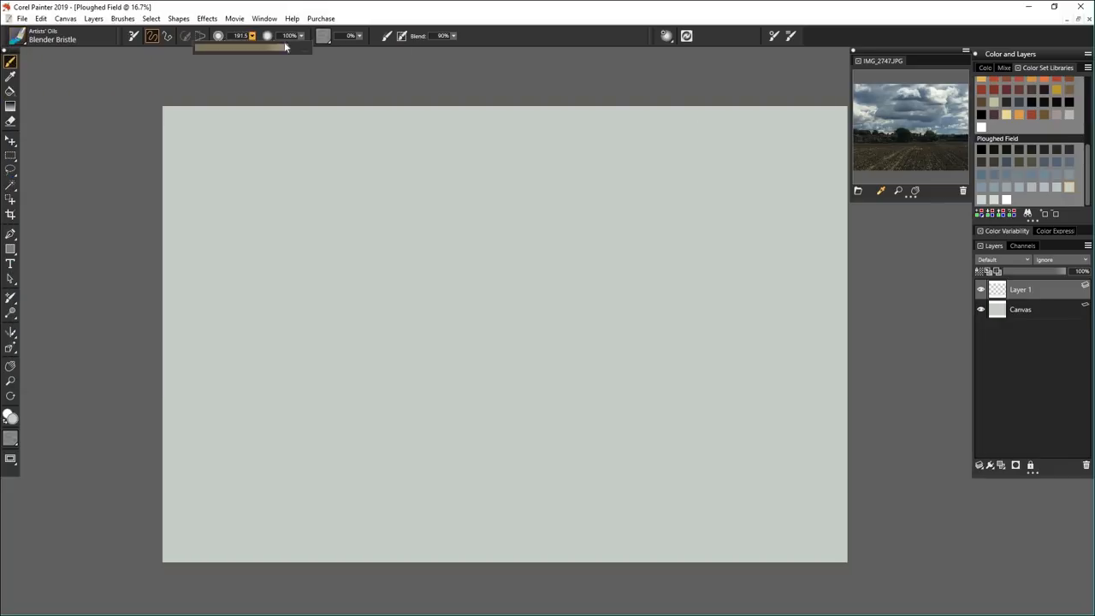
left_click_drag(676, 128, 847, 158)
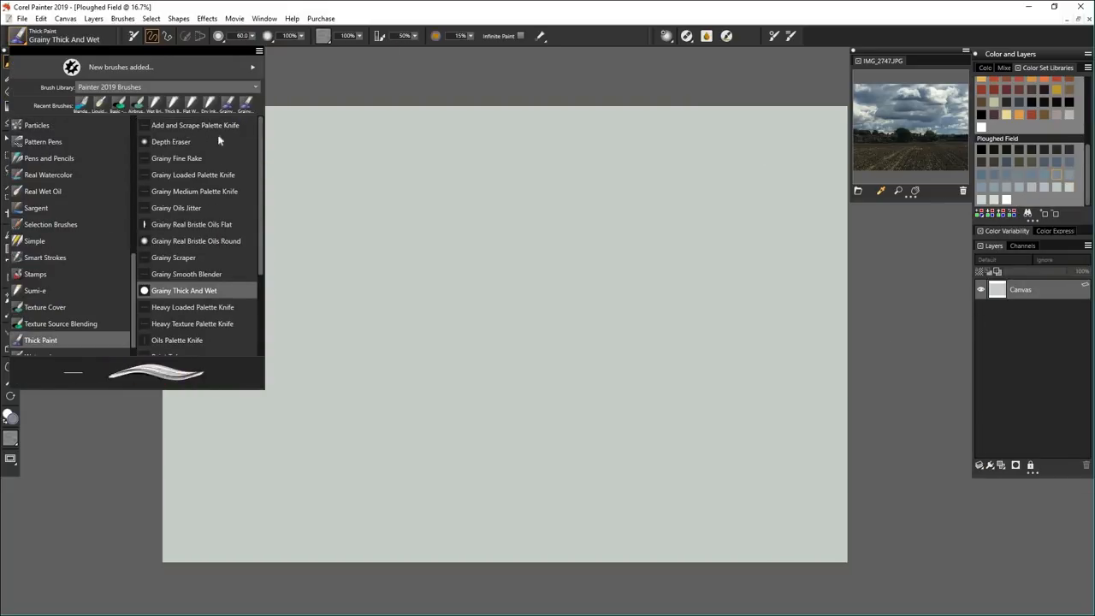
Block in top-right clouds with Grainy Thick And Wet, adjust opacity, then pick Real Bristle Oils Filbert
left_click(184, 290)
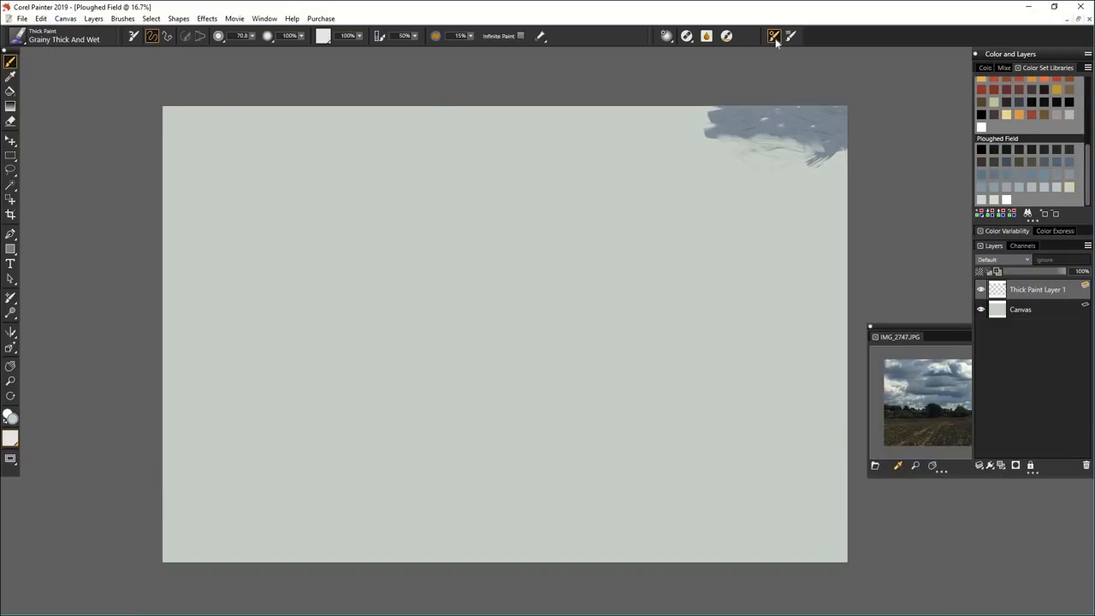
left_click(773, 36)
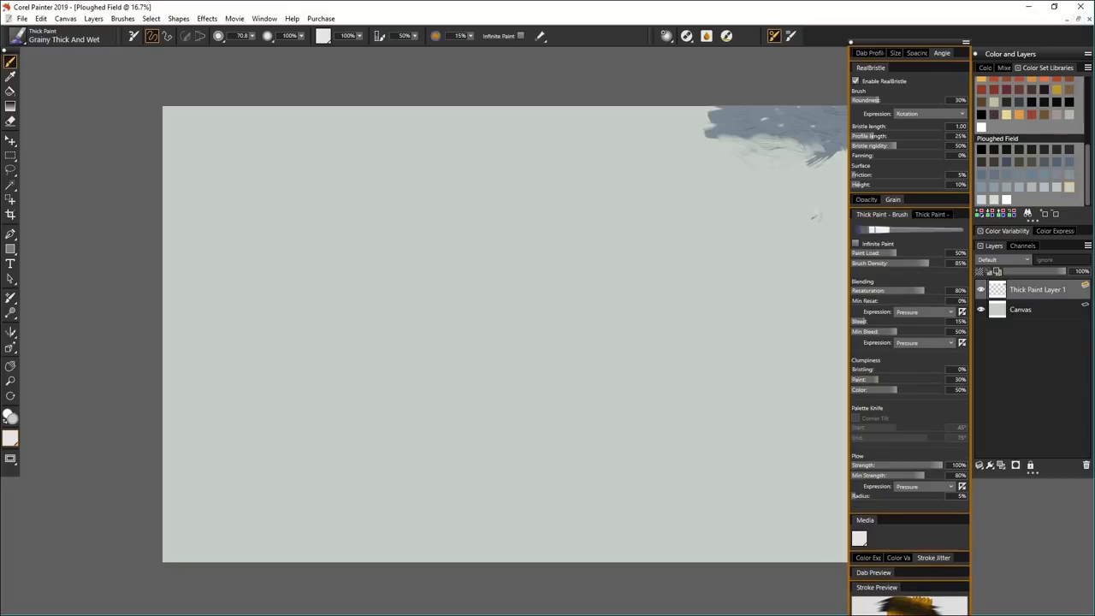
left_click(866, 186)
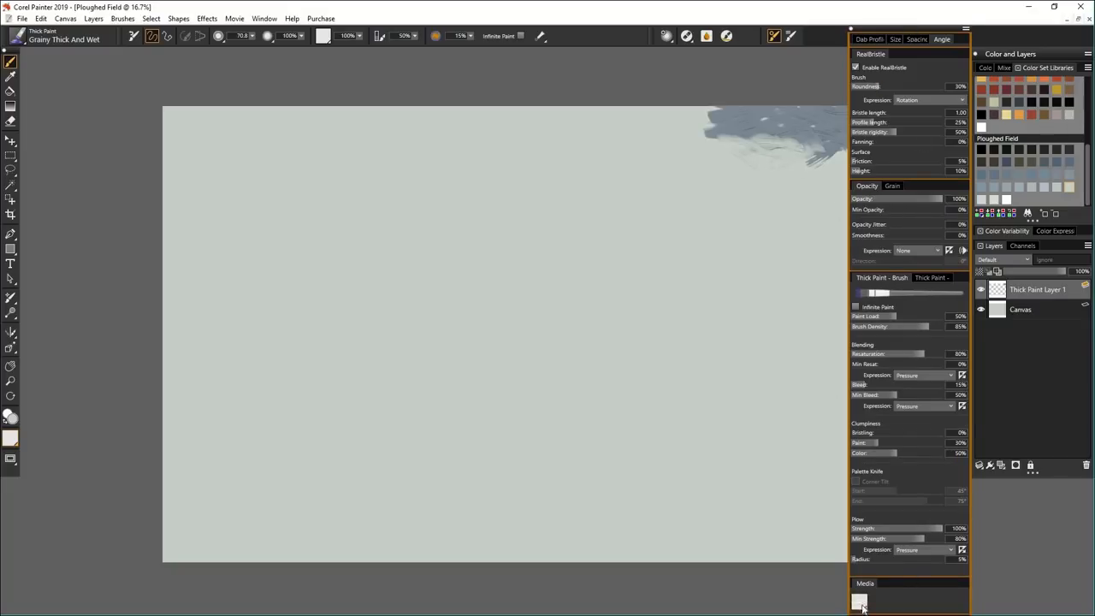
left_click(861, 603)
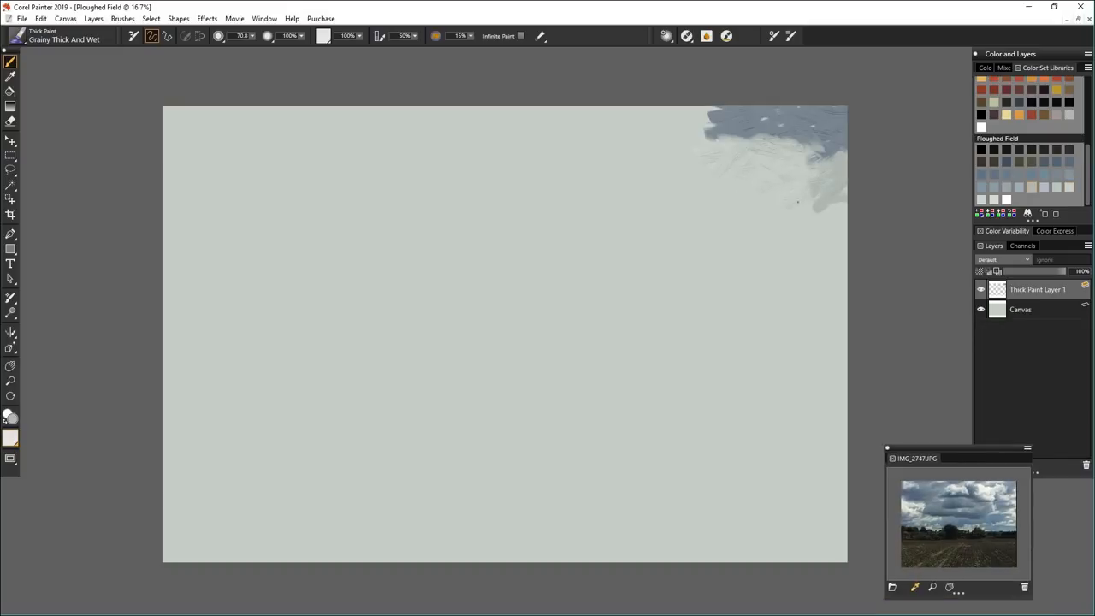
mouse_move(707, 36)
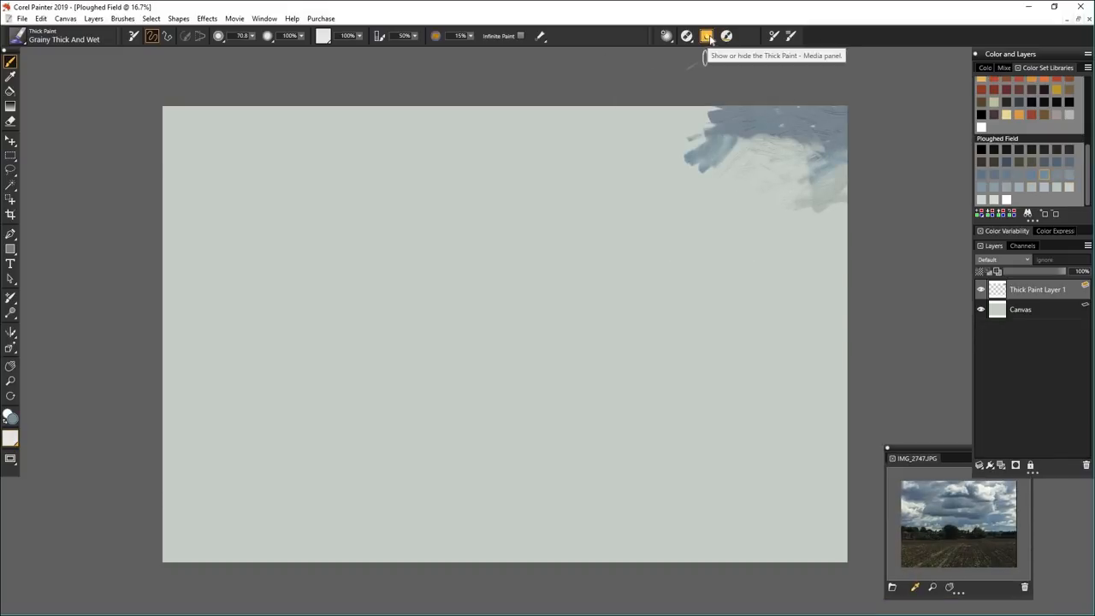
left_click(706, 36)
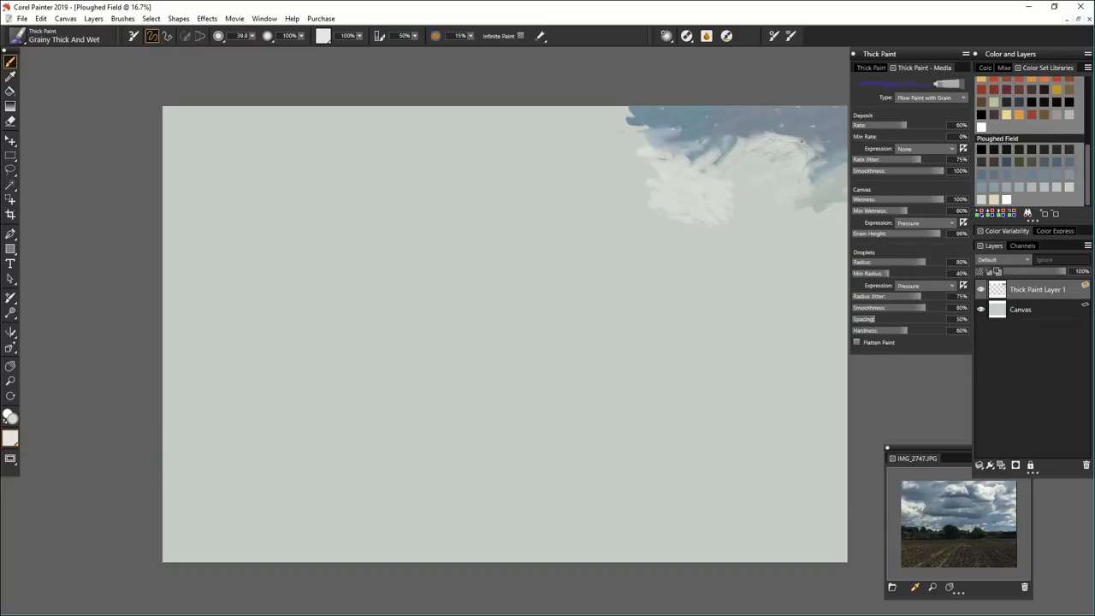
left_click(64, 36)
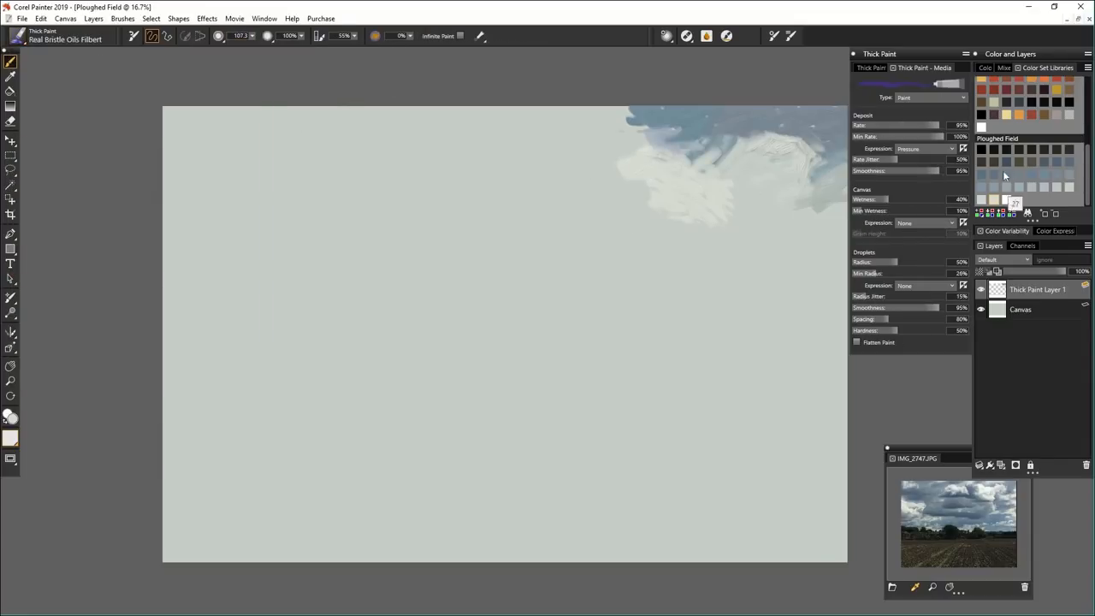
Hide the panels and paint the blue-grey and white cloudy sky across the upper canvas
key("Tab")
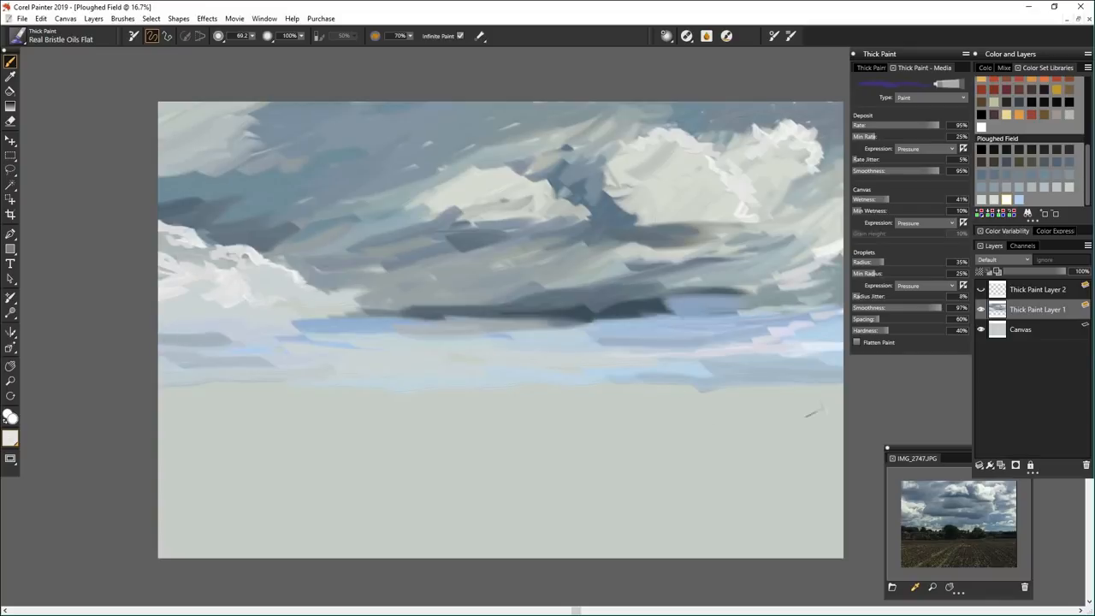
Dab dark trees along the horizon and block in the field with dark brown furrow strokes
left_click_drag(607, 393, 842, 394)
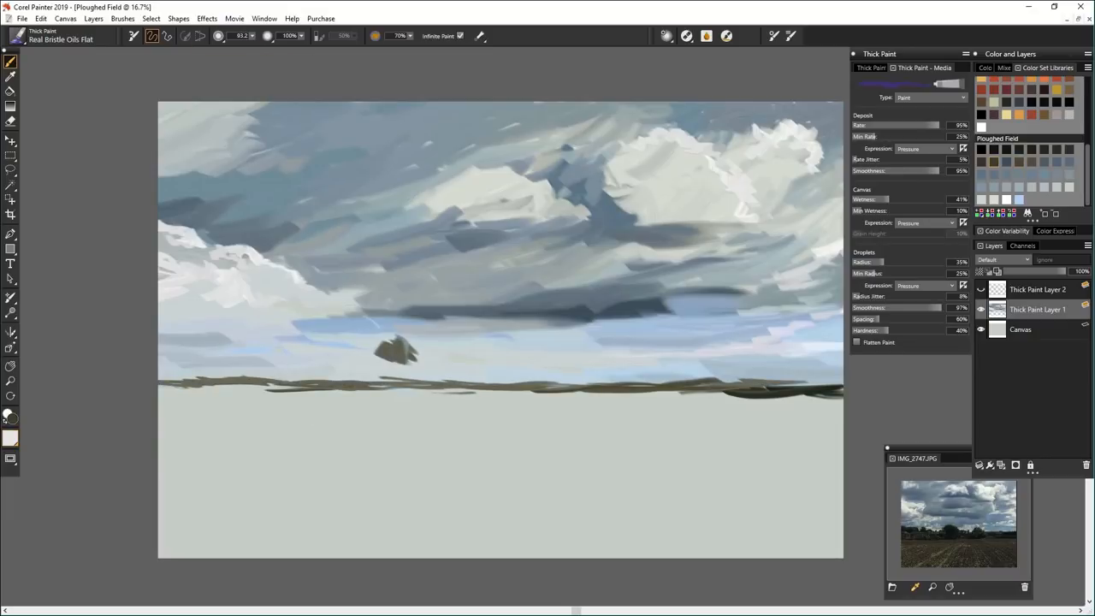
left_click_drag(394, 342, 411, 368)
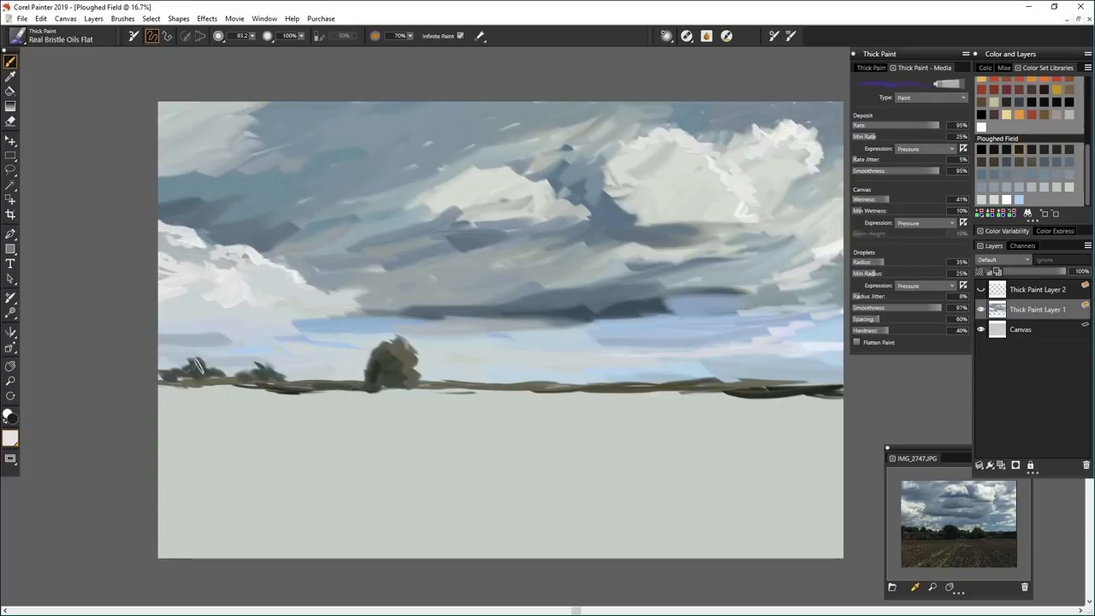
left_click(513, 372)
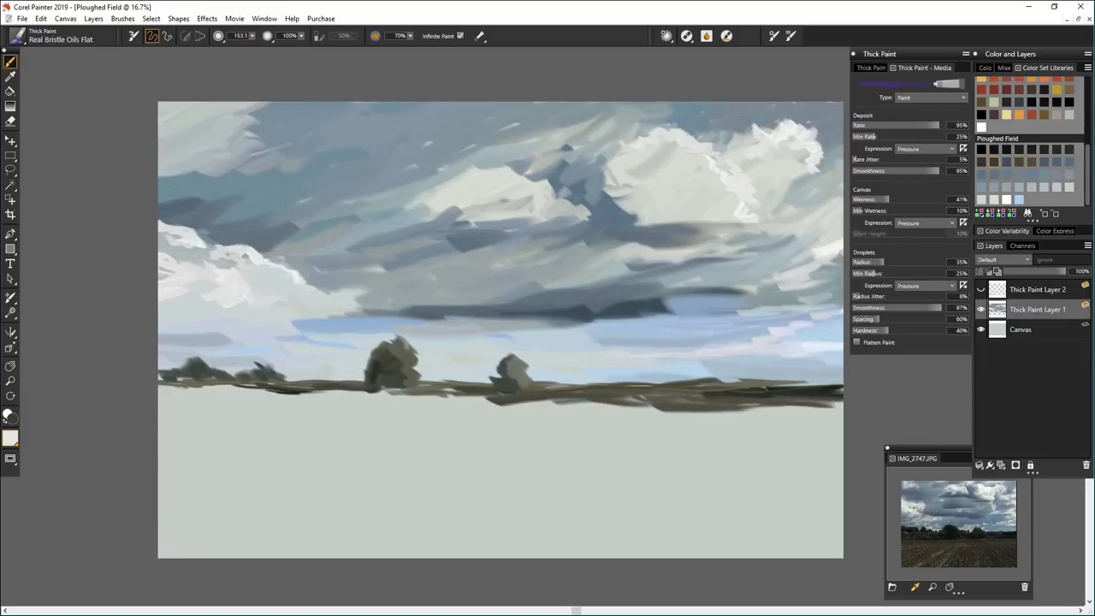
left_click_drag(509, 419, 461, 492)
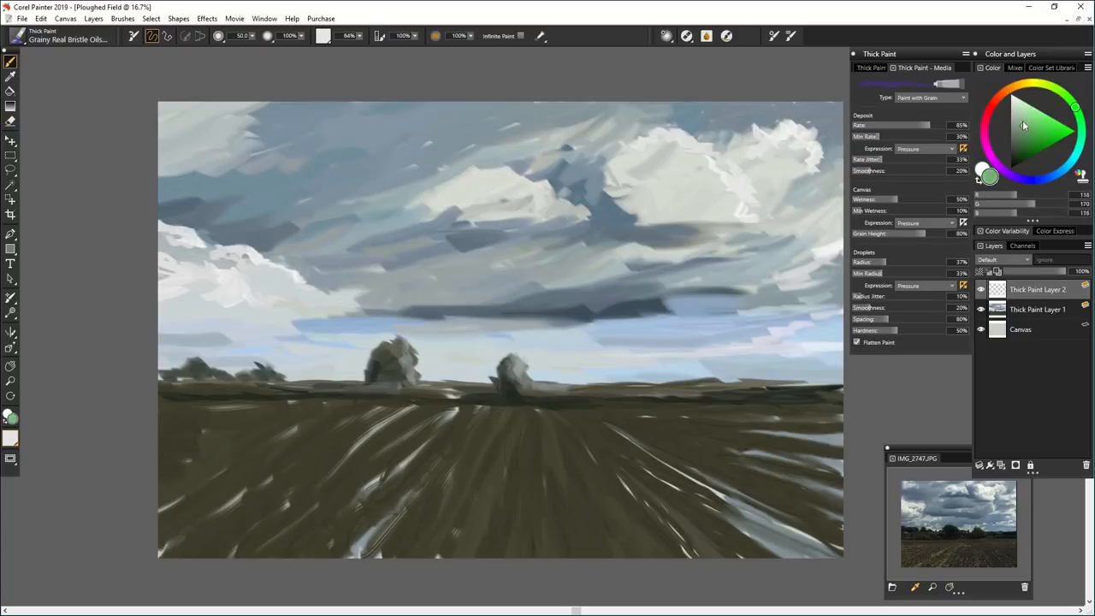
Add Thick Paint Layer 3 and streak pale cream and greenish highlights along the furrows
left_click(1050, 68)
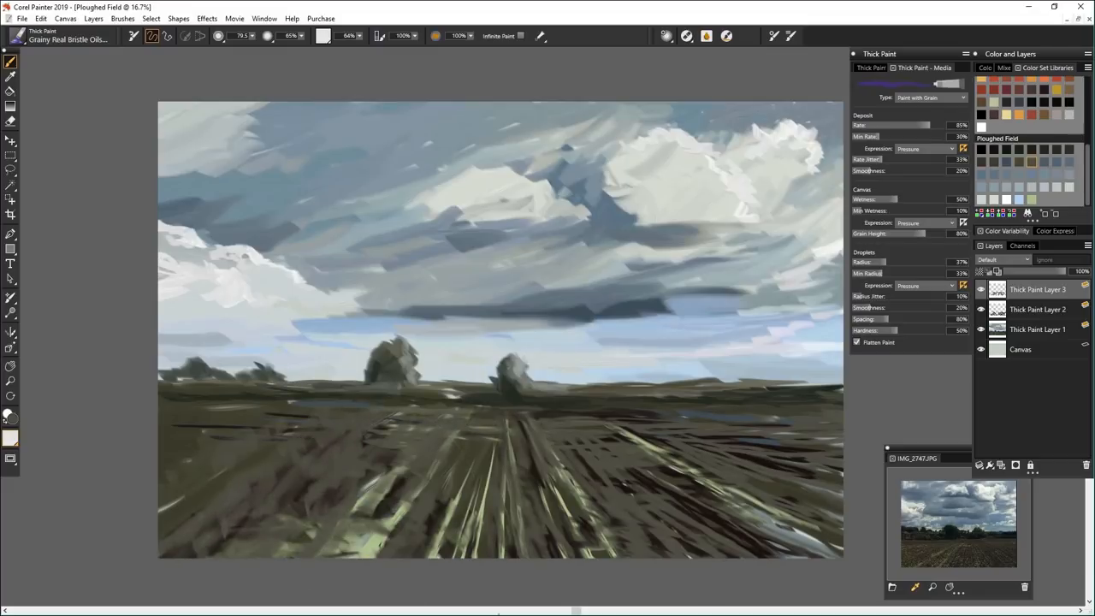
Commit the layers, then paint darker trees and blue-grey puddle reflections on Thick Paint Layer 4
right_click(1037, 289)
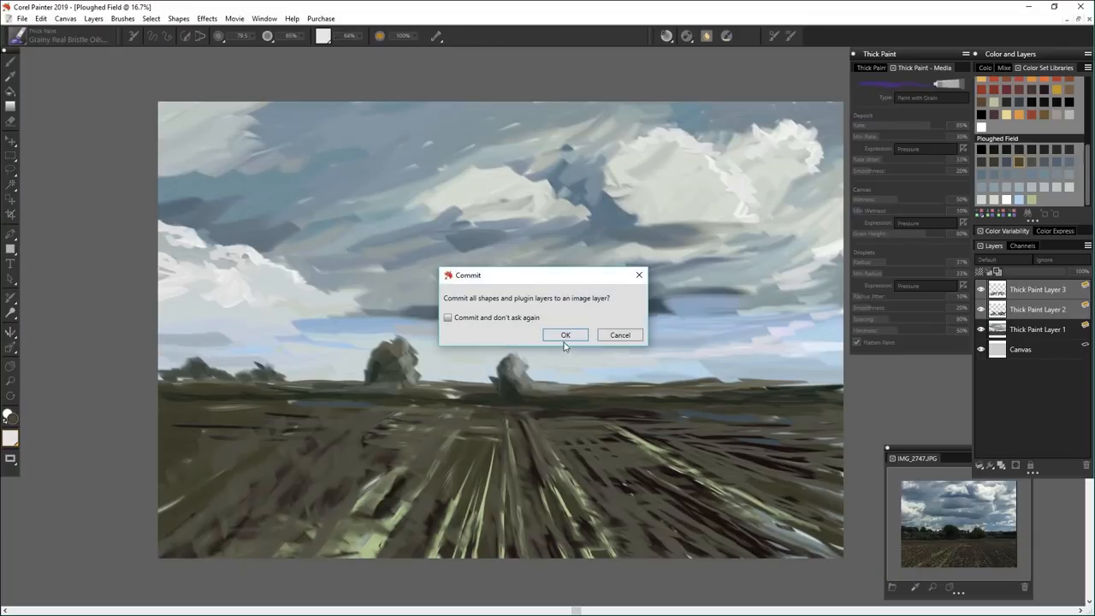
left_click(565, 334)
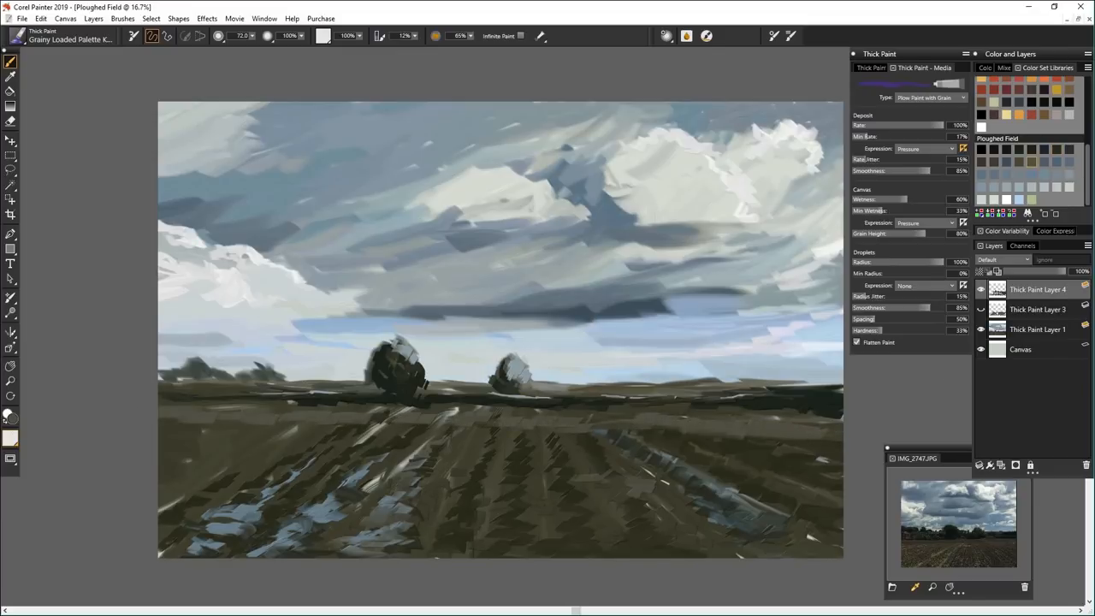
Lay thick white Grainy Loaded Palette Knife paint on the middle cloud, then take a scraping knife
left_click(68, 36)
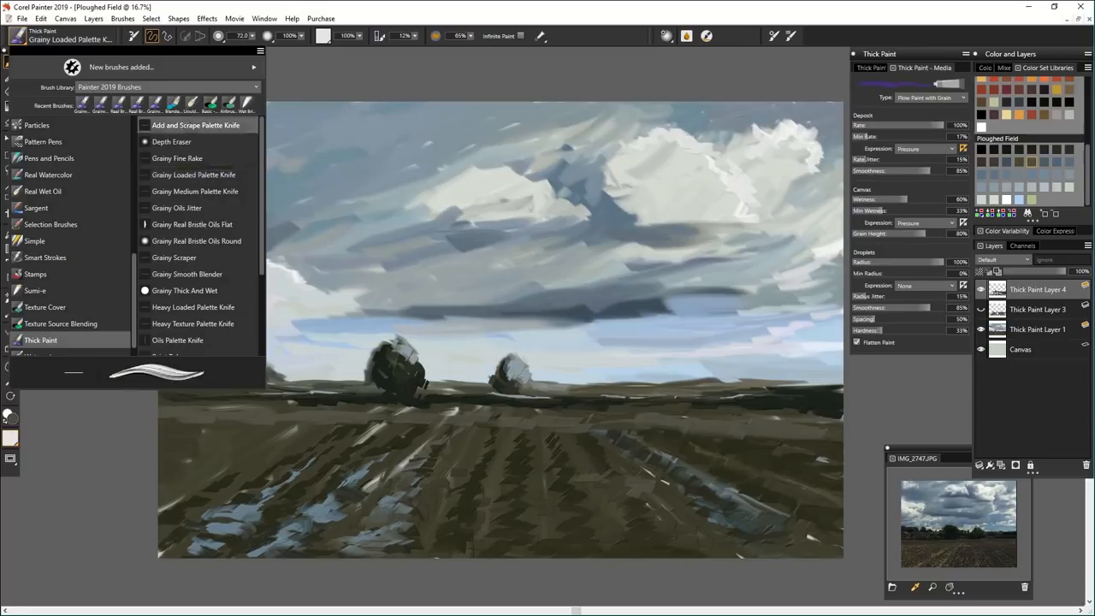
left_click(196, 125)
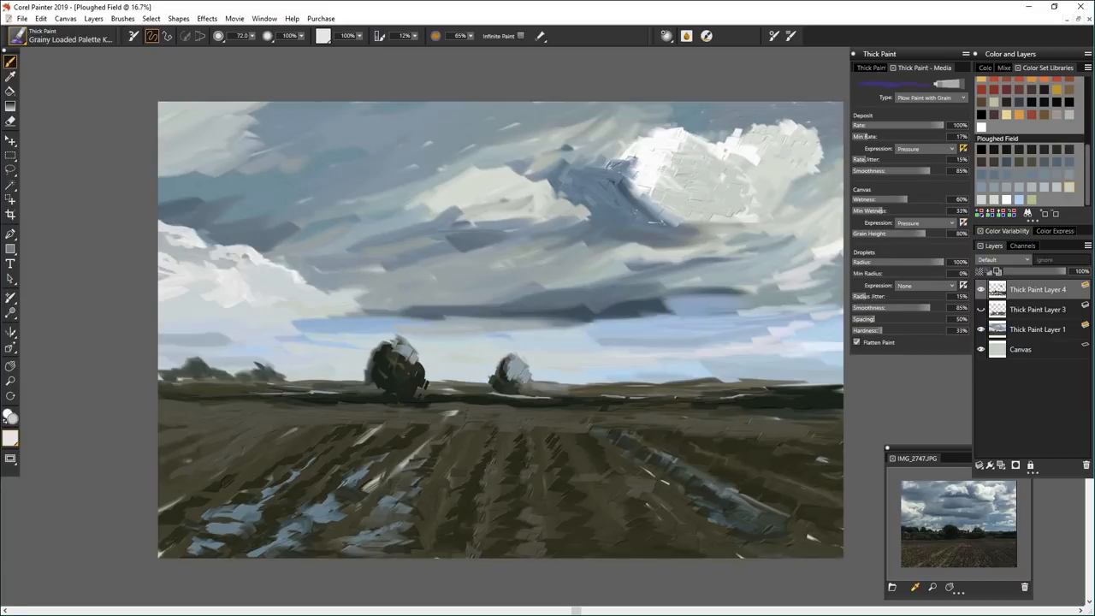
left_click(530, 171)
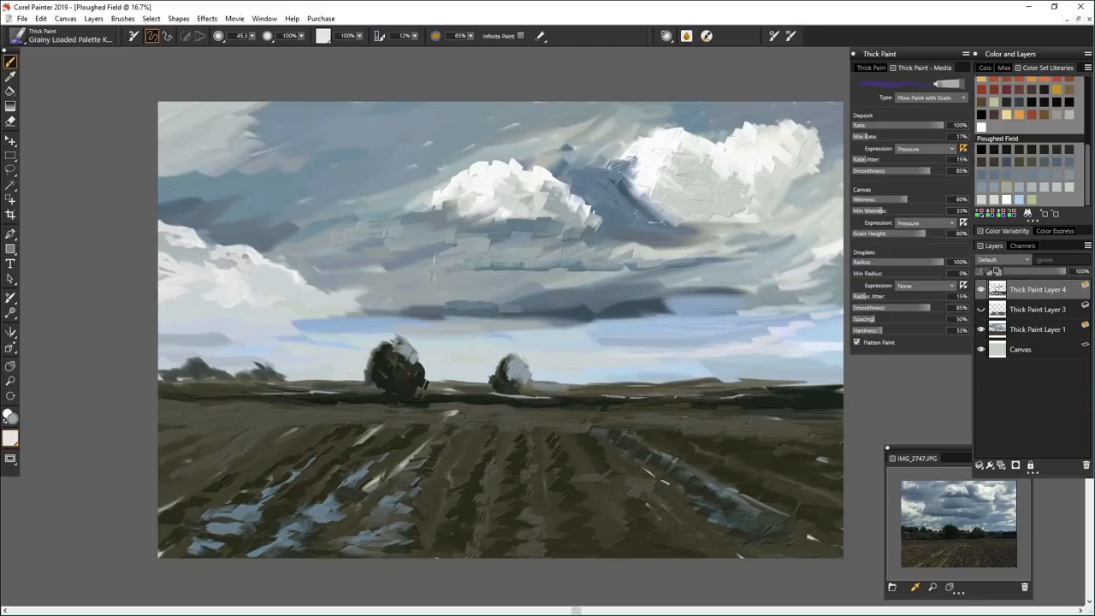
left_click_drag(317, 312, 568, 312)
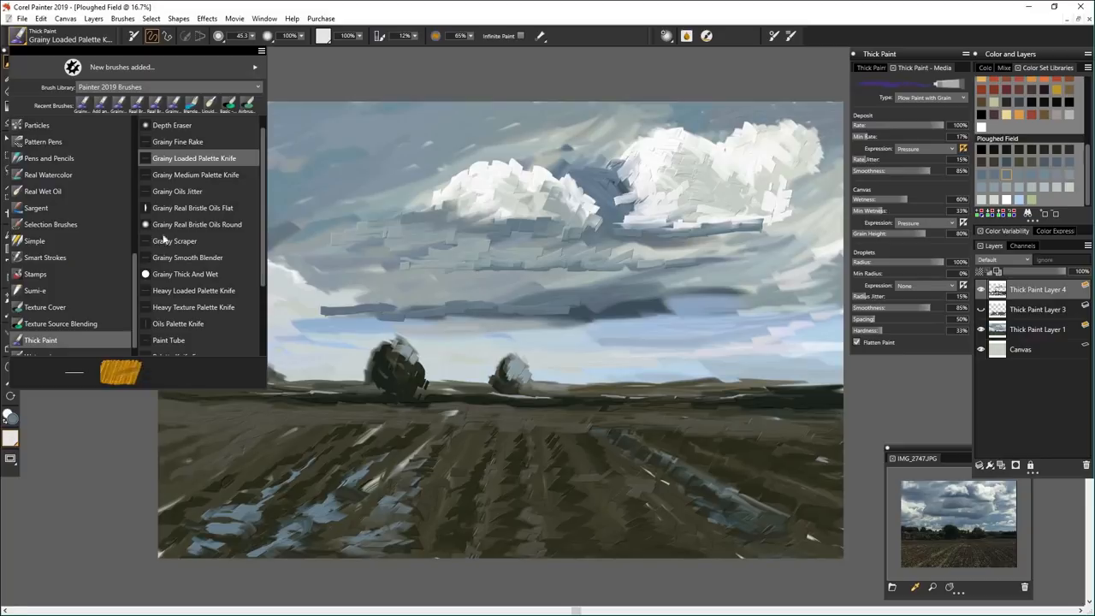
left_click(175, 240)
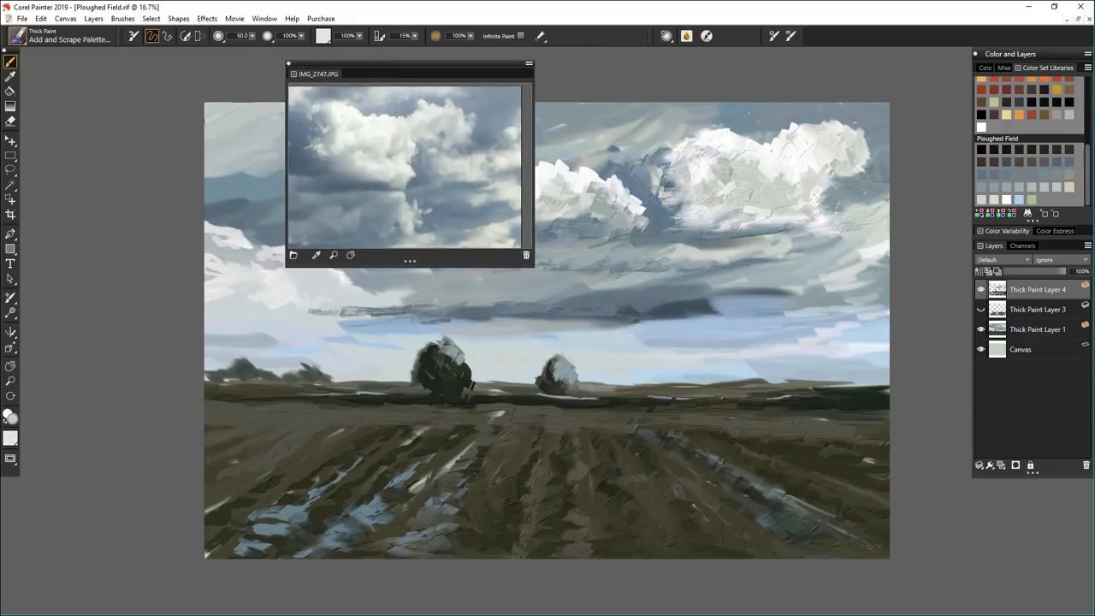
mouse_move(333, 255)
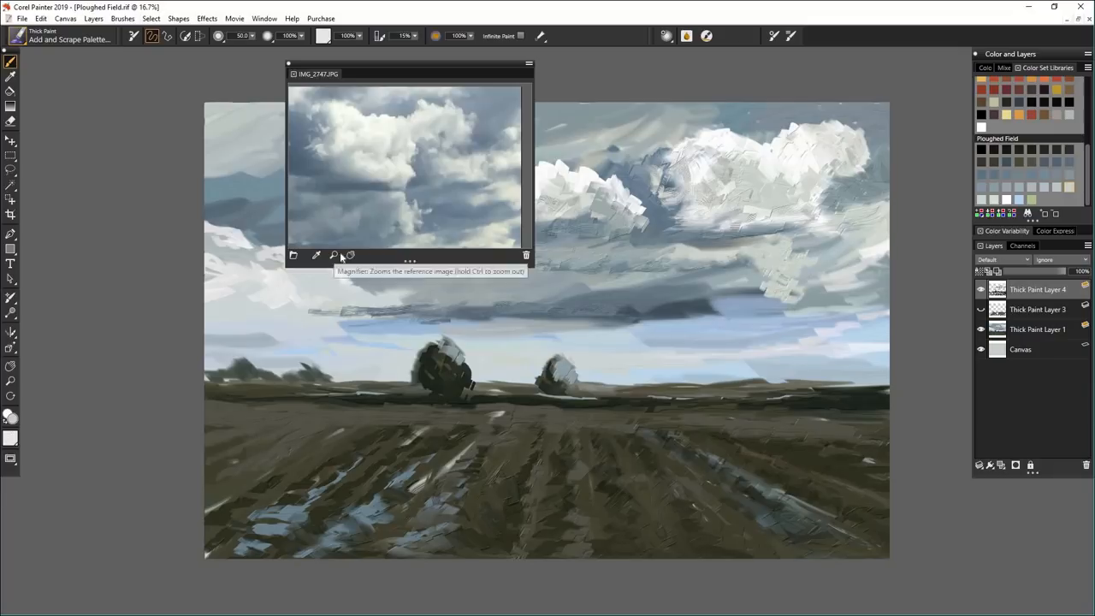
Change the zoom of the IMG_2747 reference photo at lower right
left_click(332, 255)
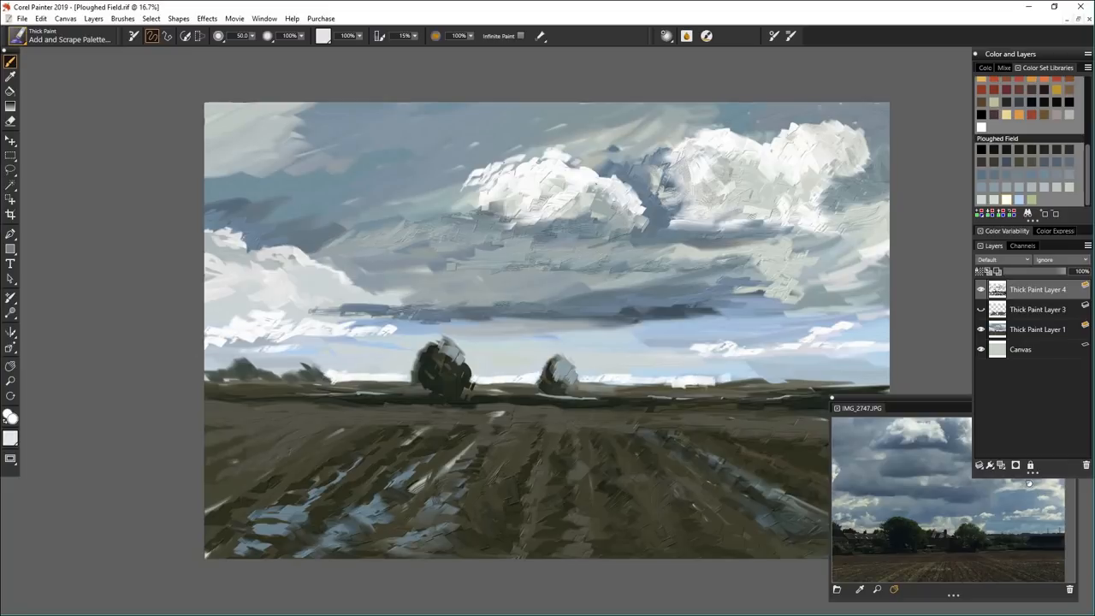
Zoom the reference photo in on the brick house among the trees
left_click_drag(862, 408, 862, 352)
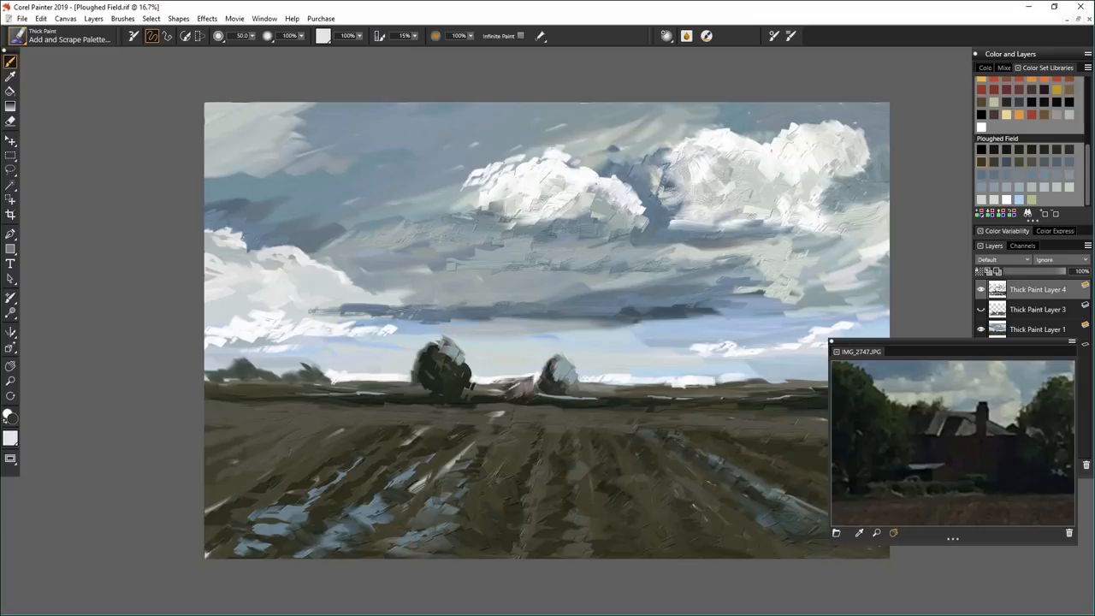
left_click(496, 385)
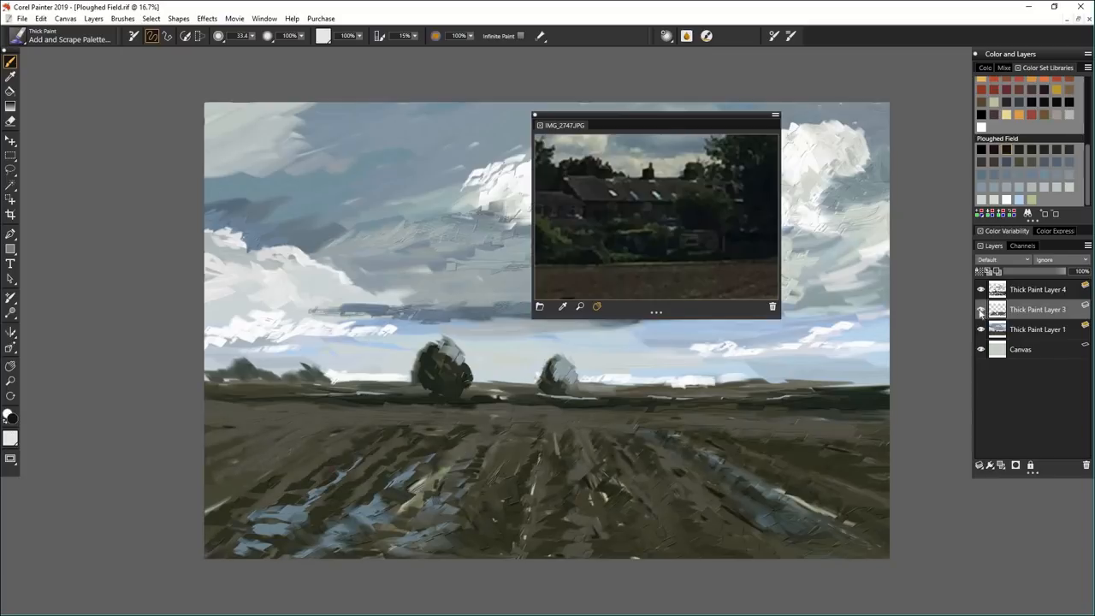
Show Thick Paint Layer 3 again and add a new layer for painting the house
left_click(981, 309)
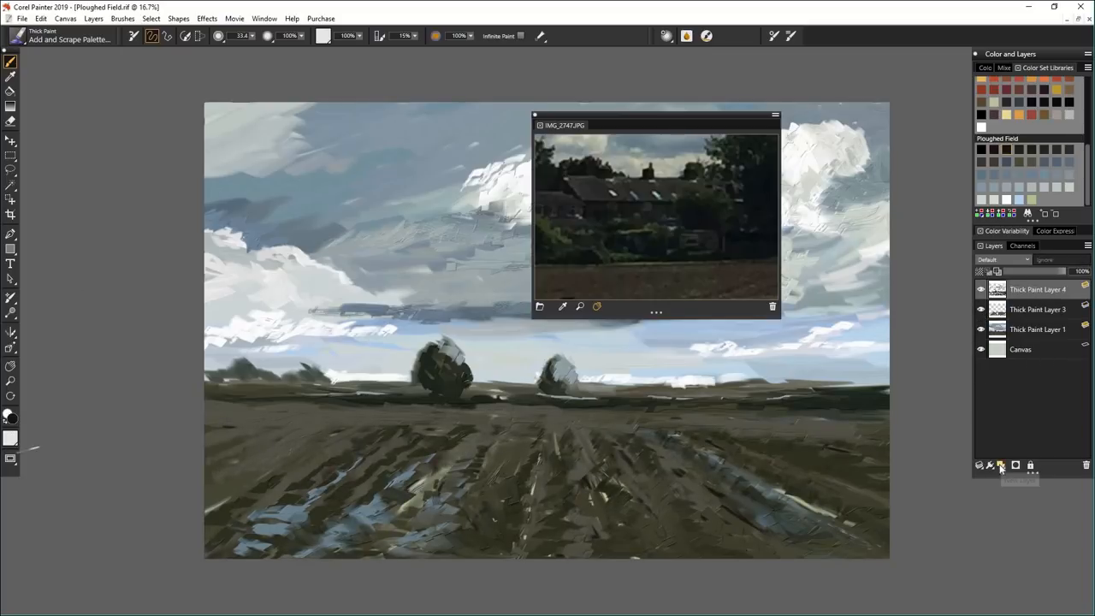
left_click(1000, 466)
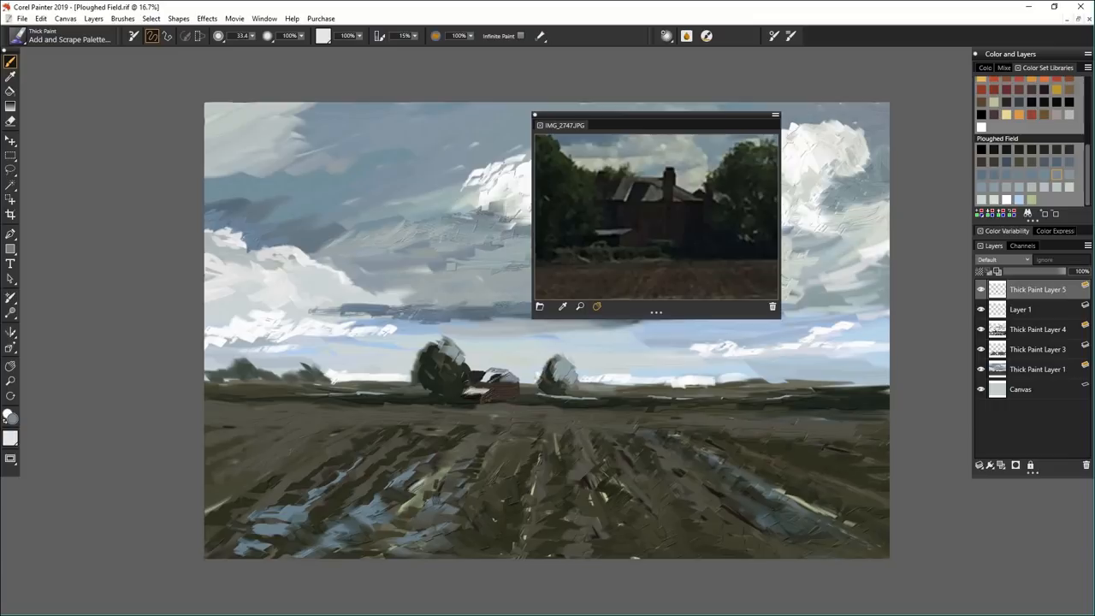
left_click(11, 121)
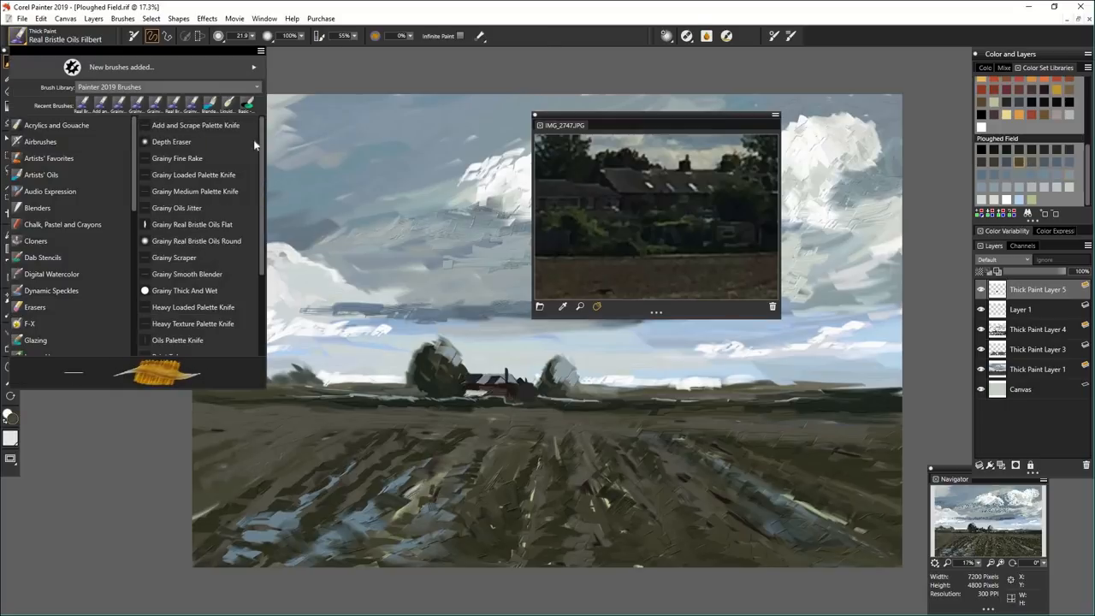
Switch to Add and Scrape Palette Knife and move the reference photo to the top-left
left_click(195, 125)
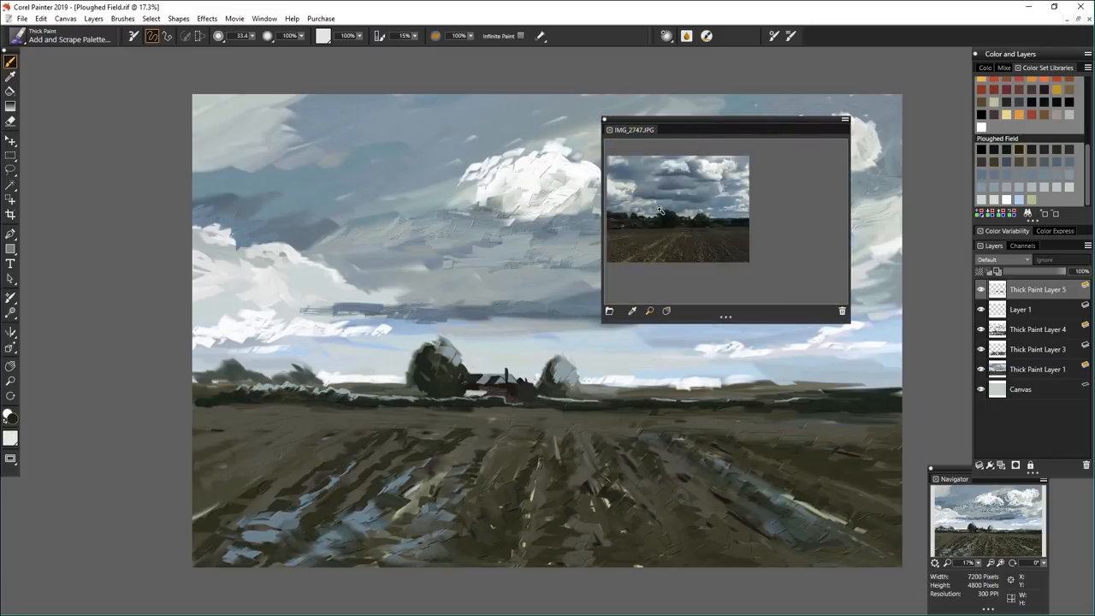
left_click_drag(725, 130, 182, 74)
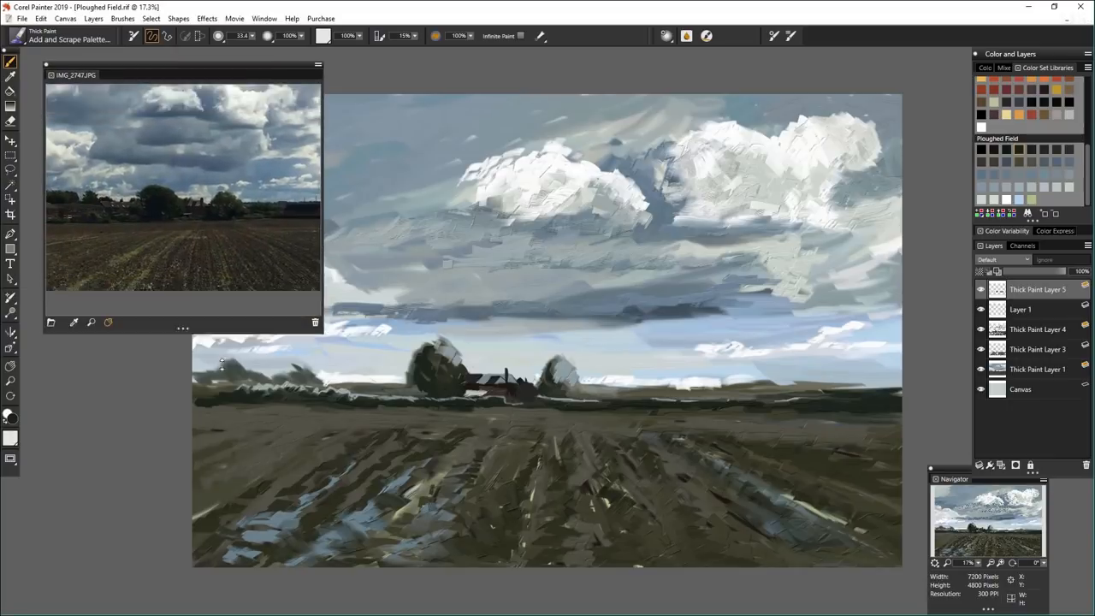